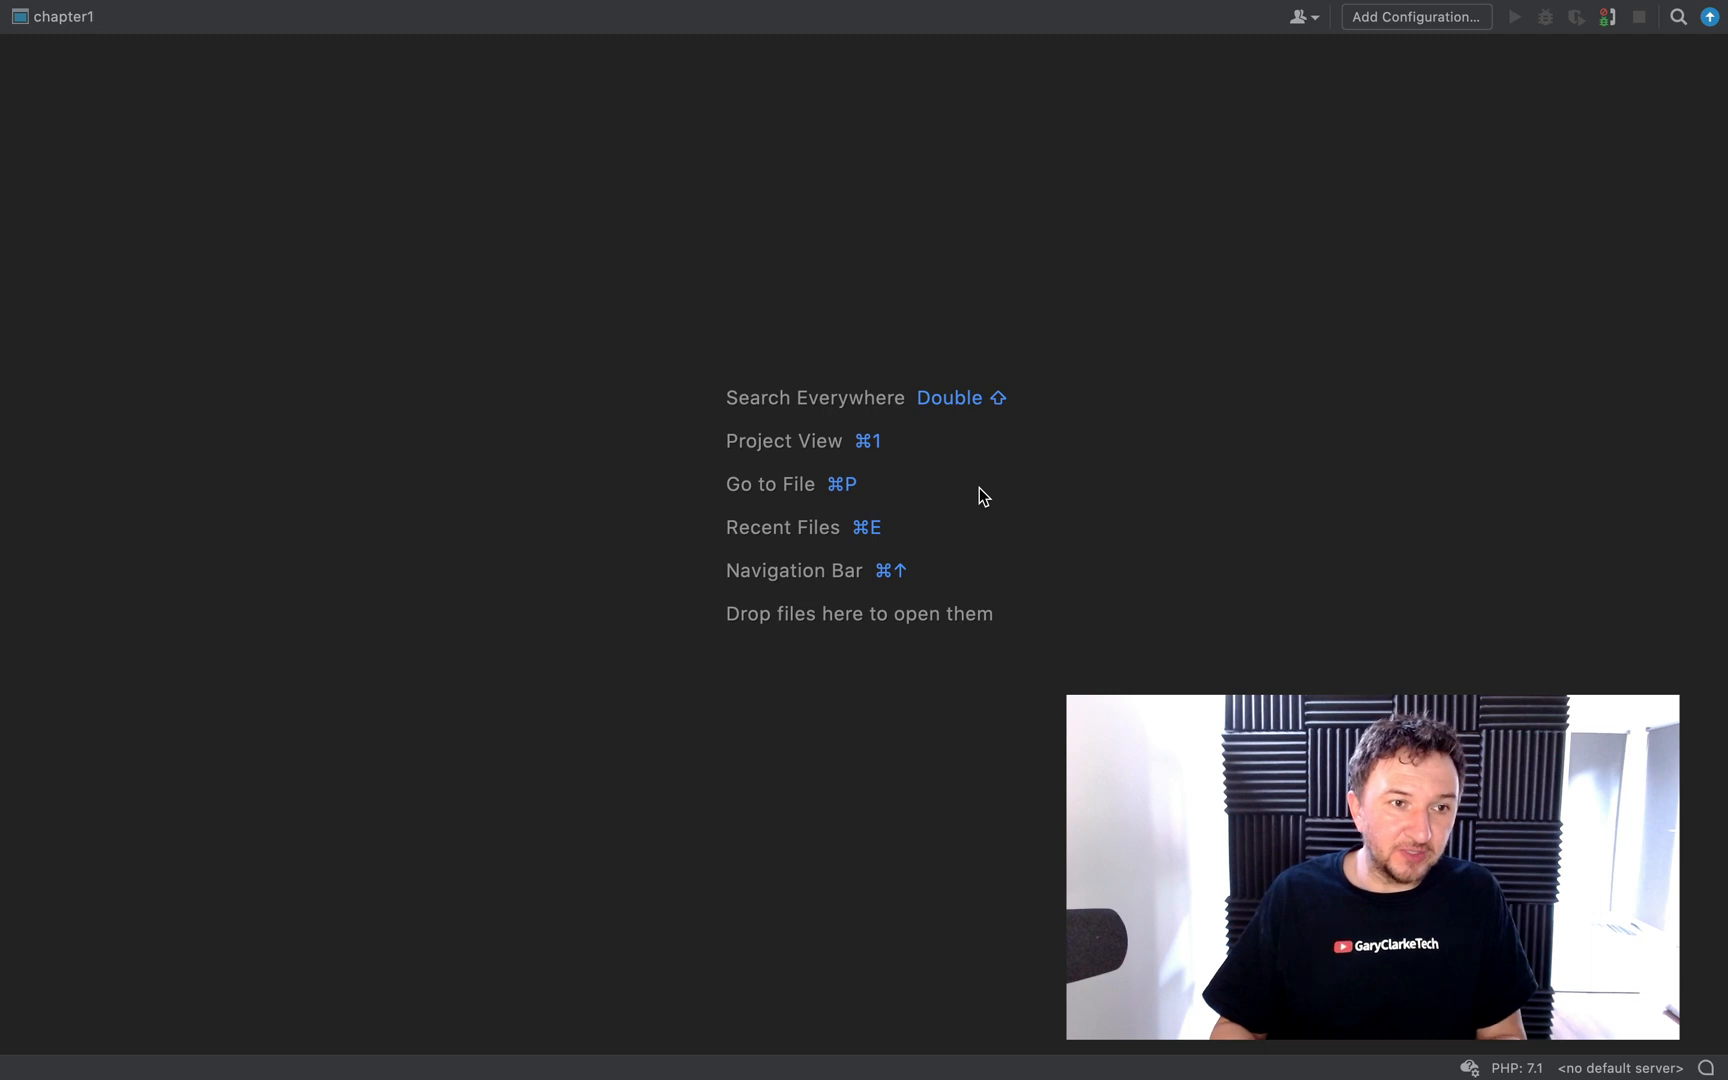
Create a new PHP file named creating-classes.php in the chapter1 project.
left_click(58, 16)
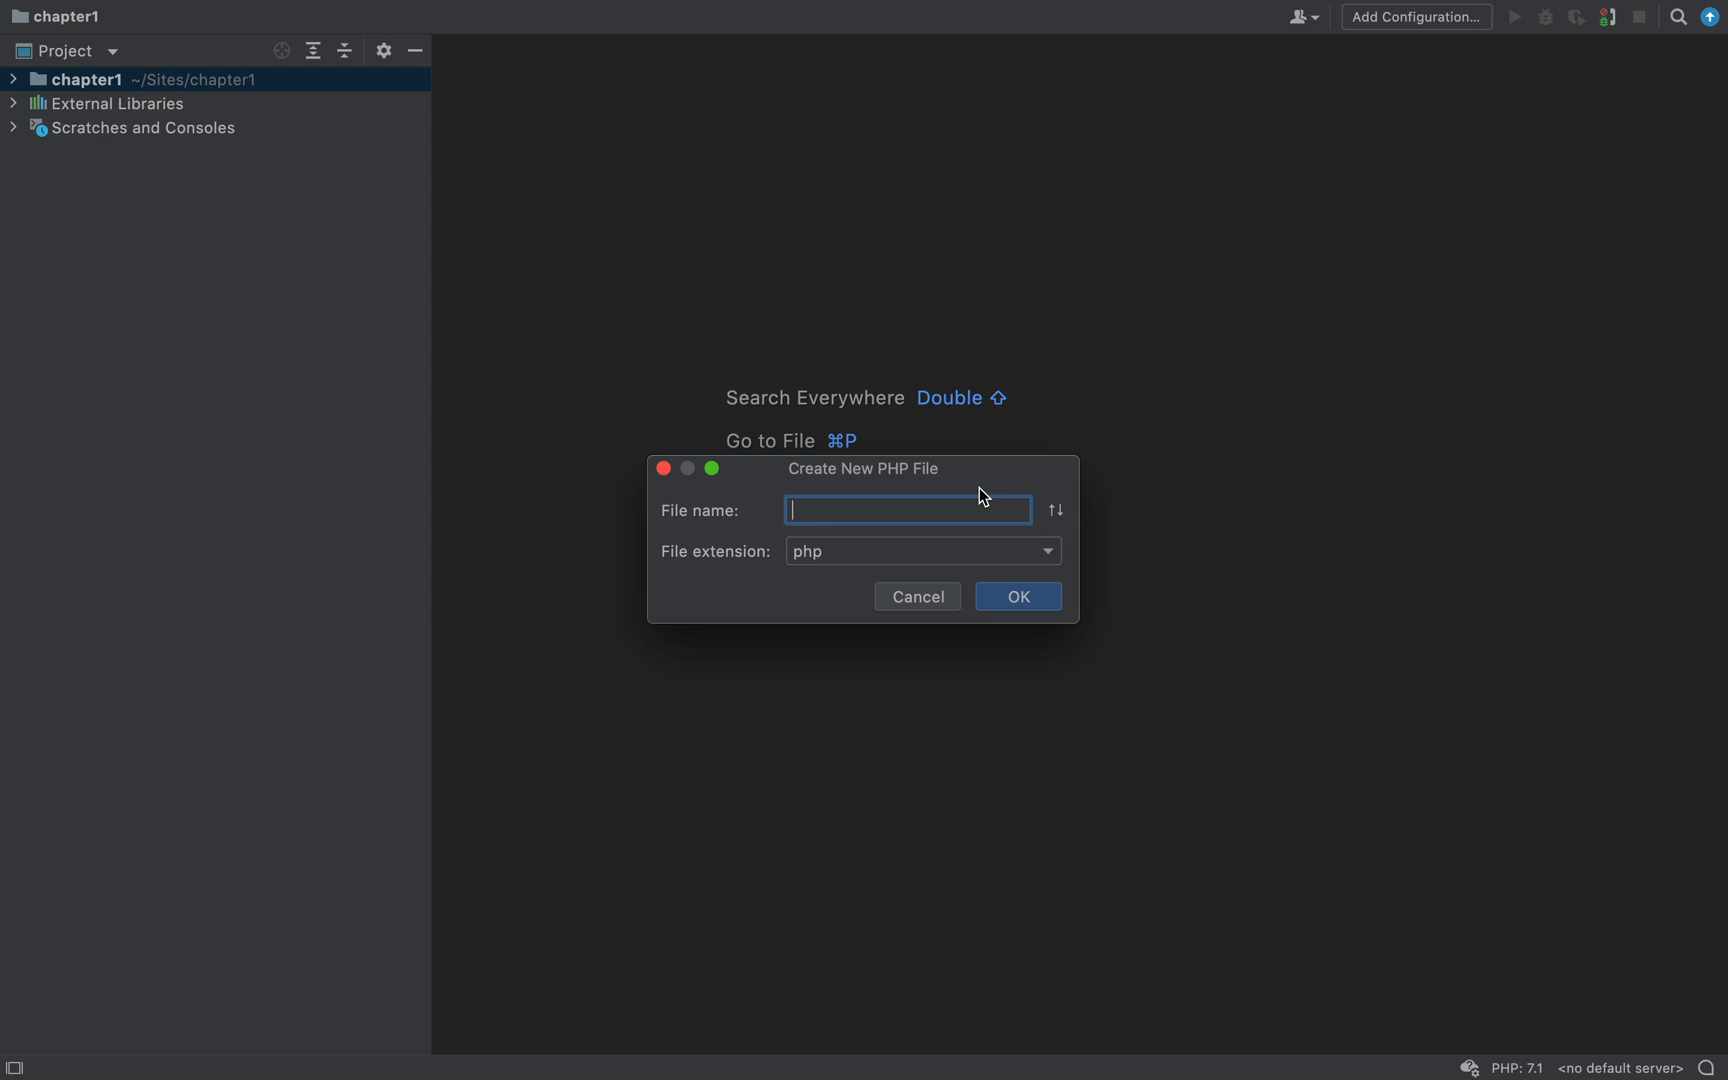
type("creat")
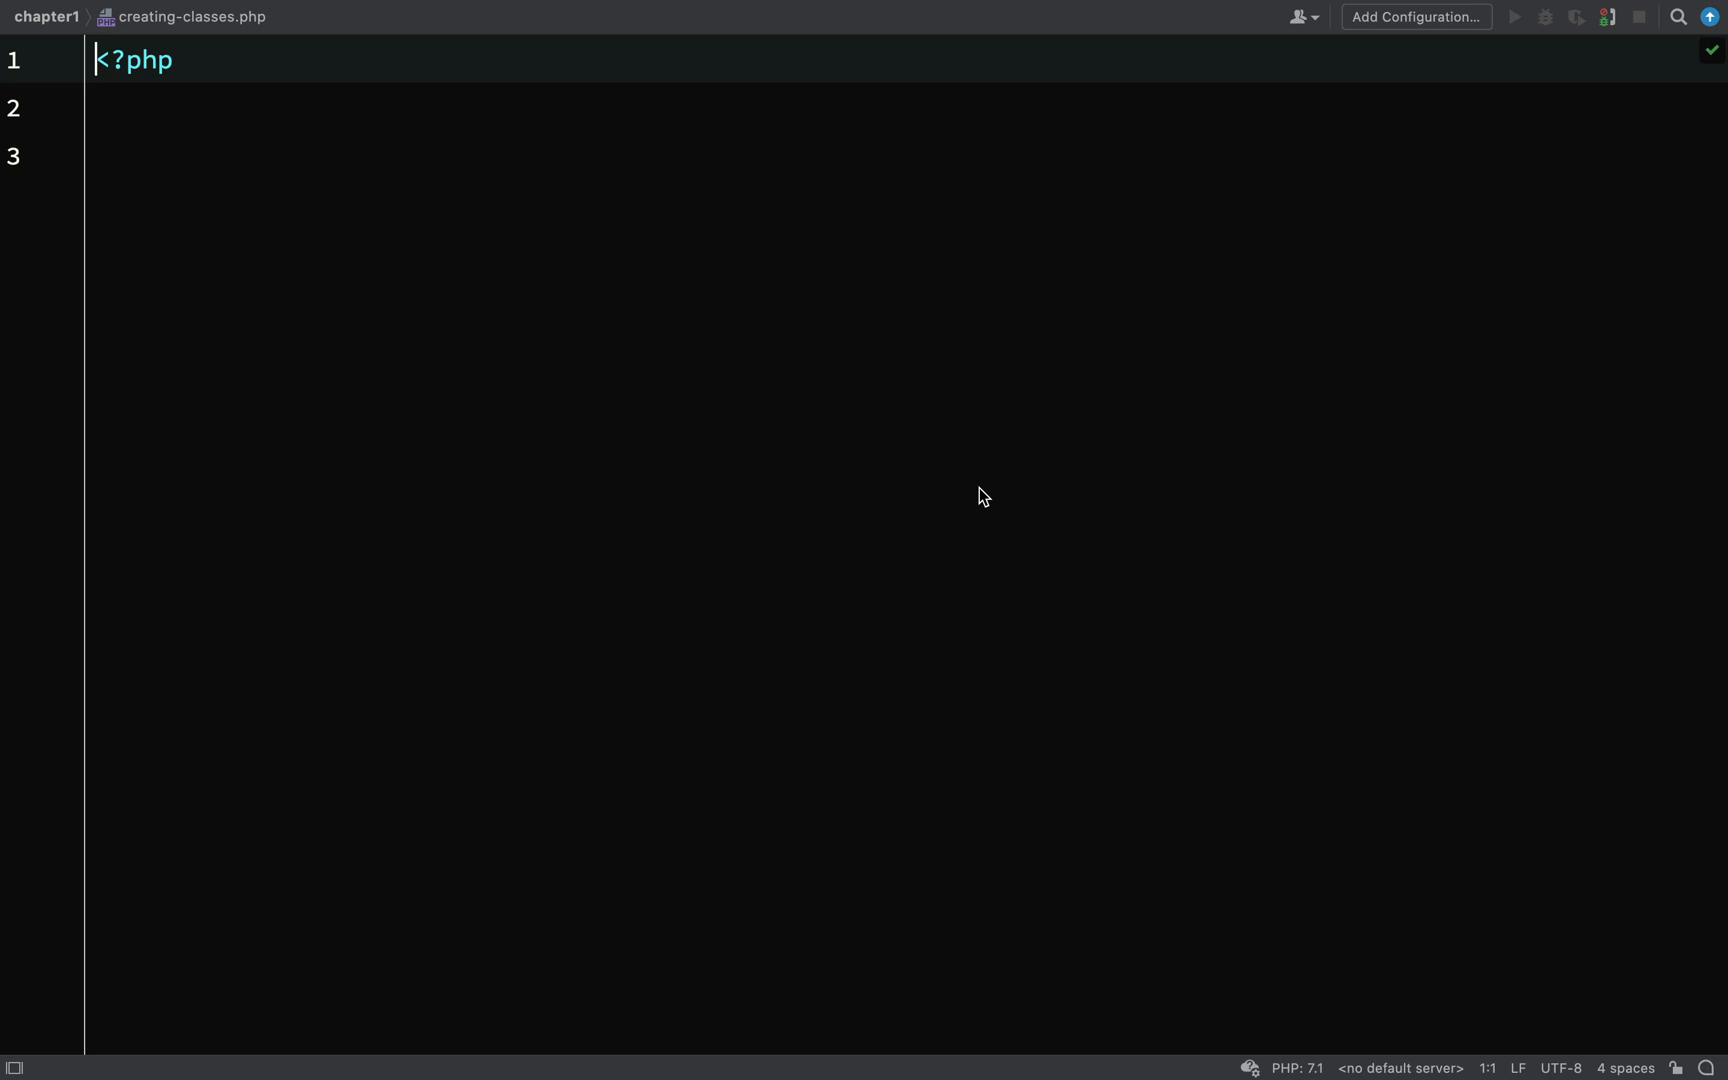
Declare an empty class Product with braces below the opening PHP tag.
key("Enter")
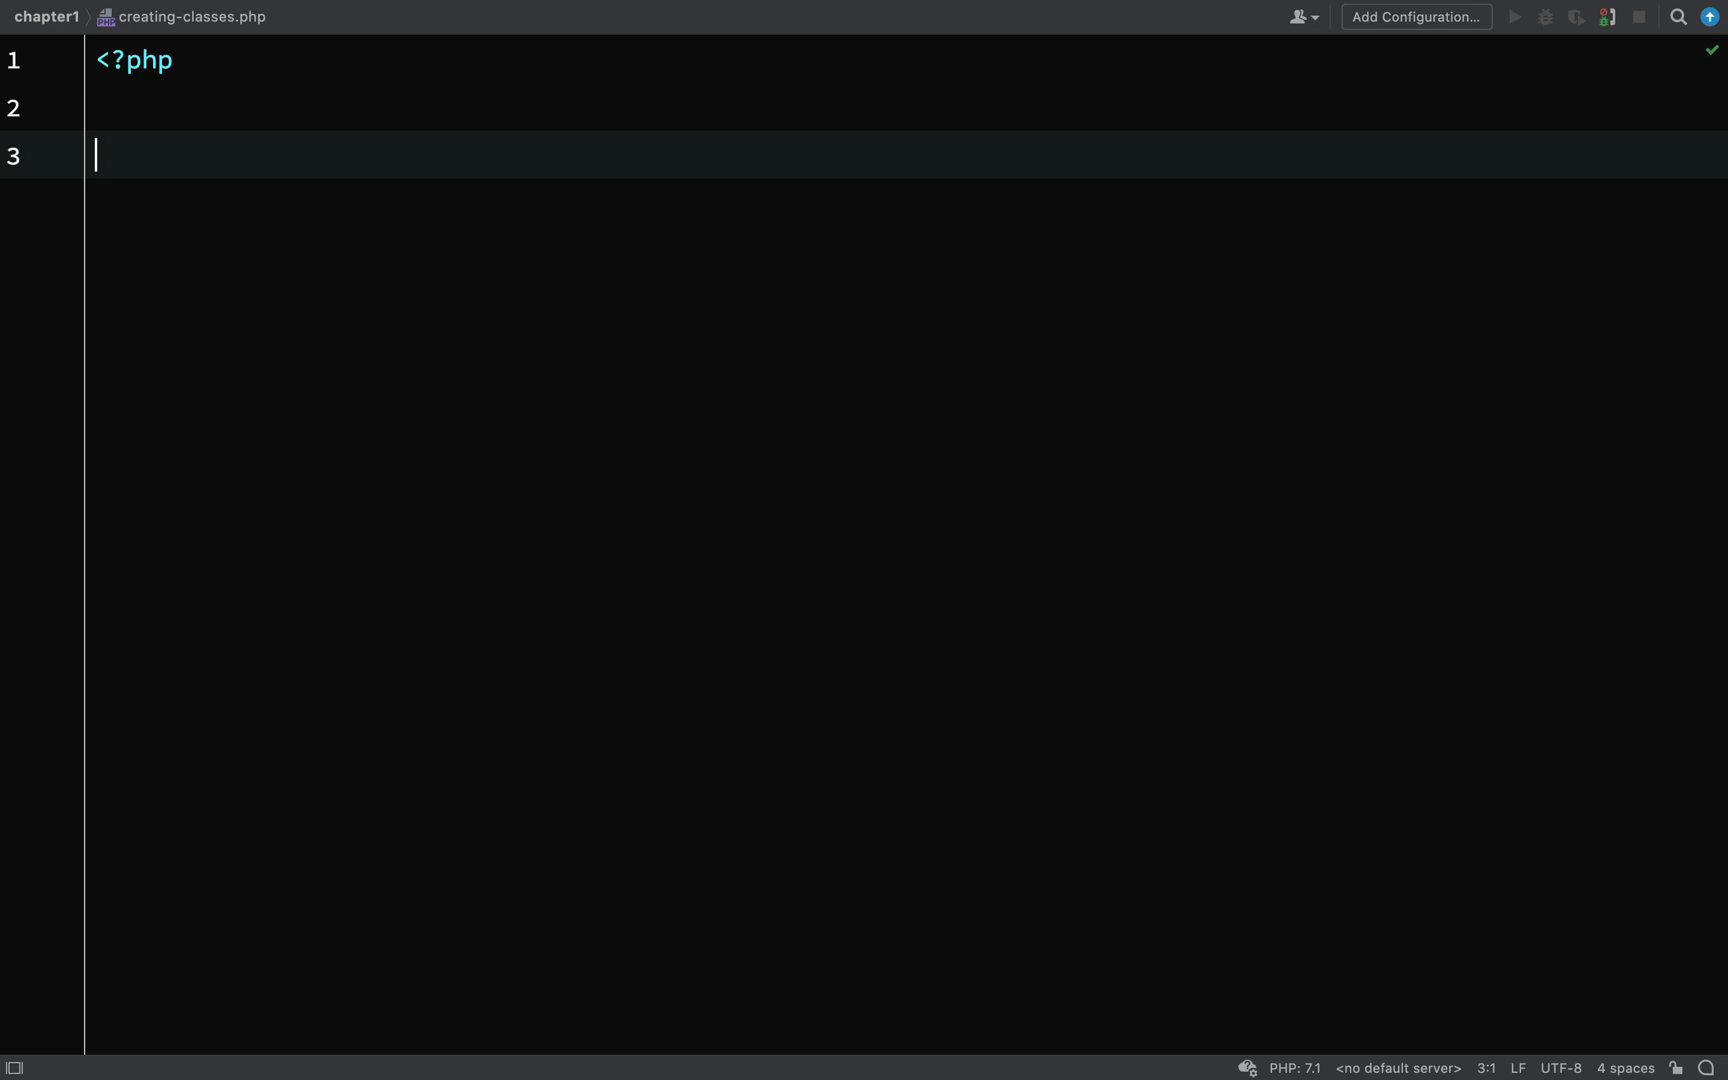
type("clas")
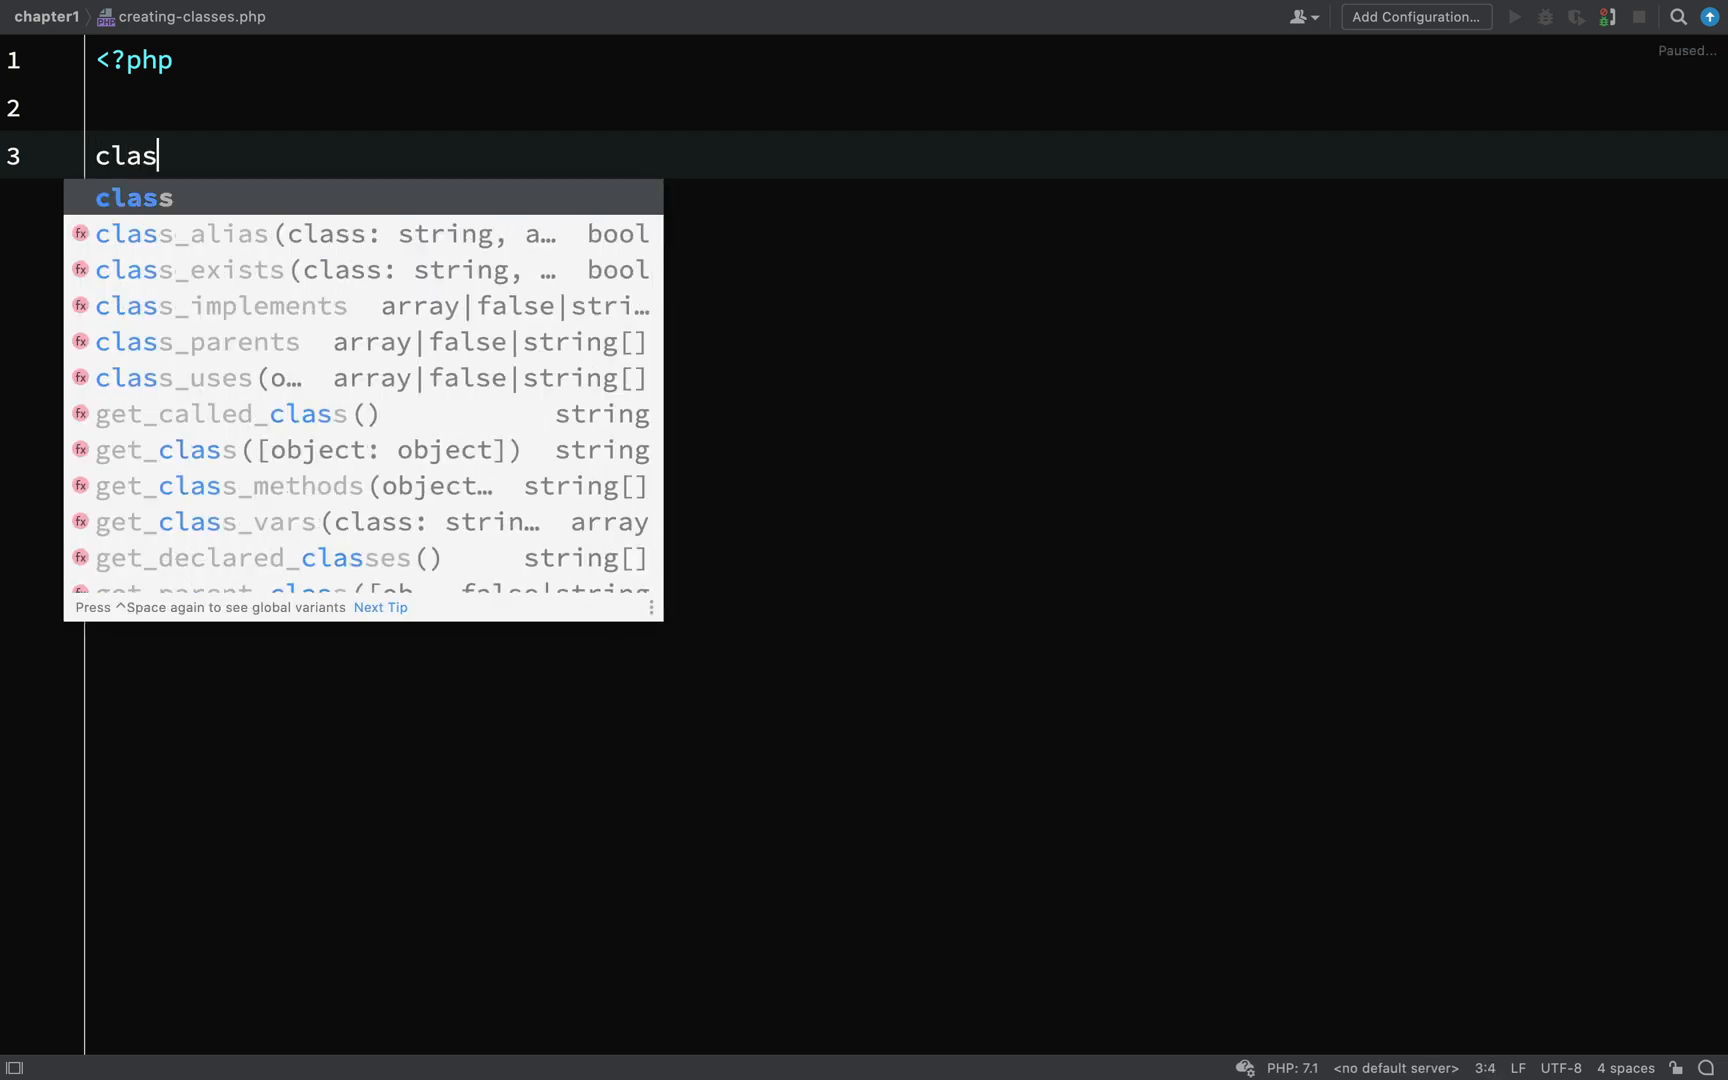
key("Tab")
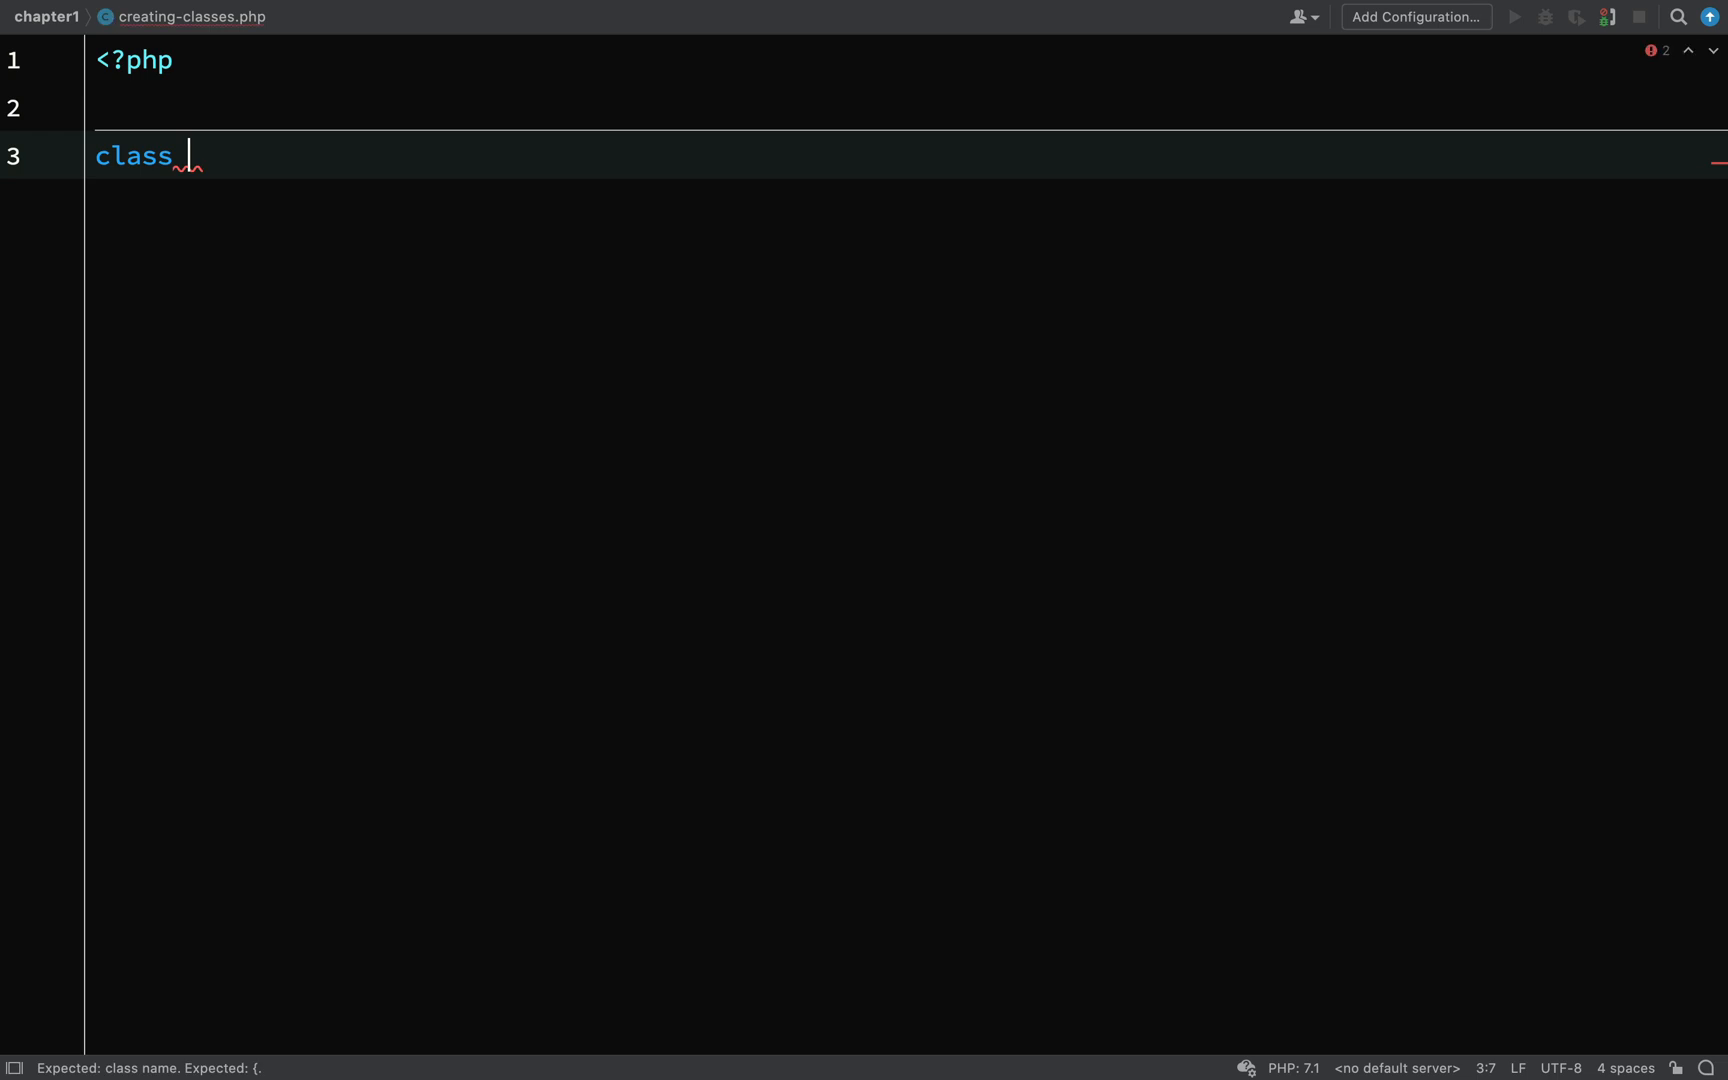
type("Product")
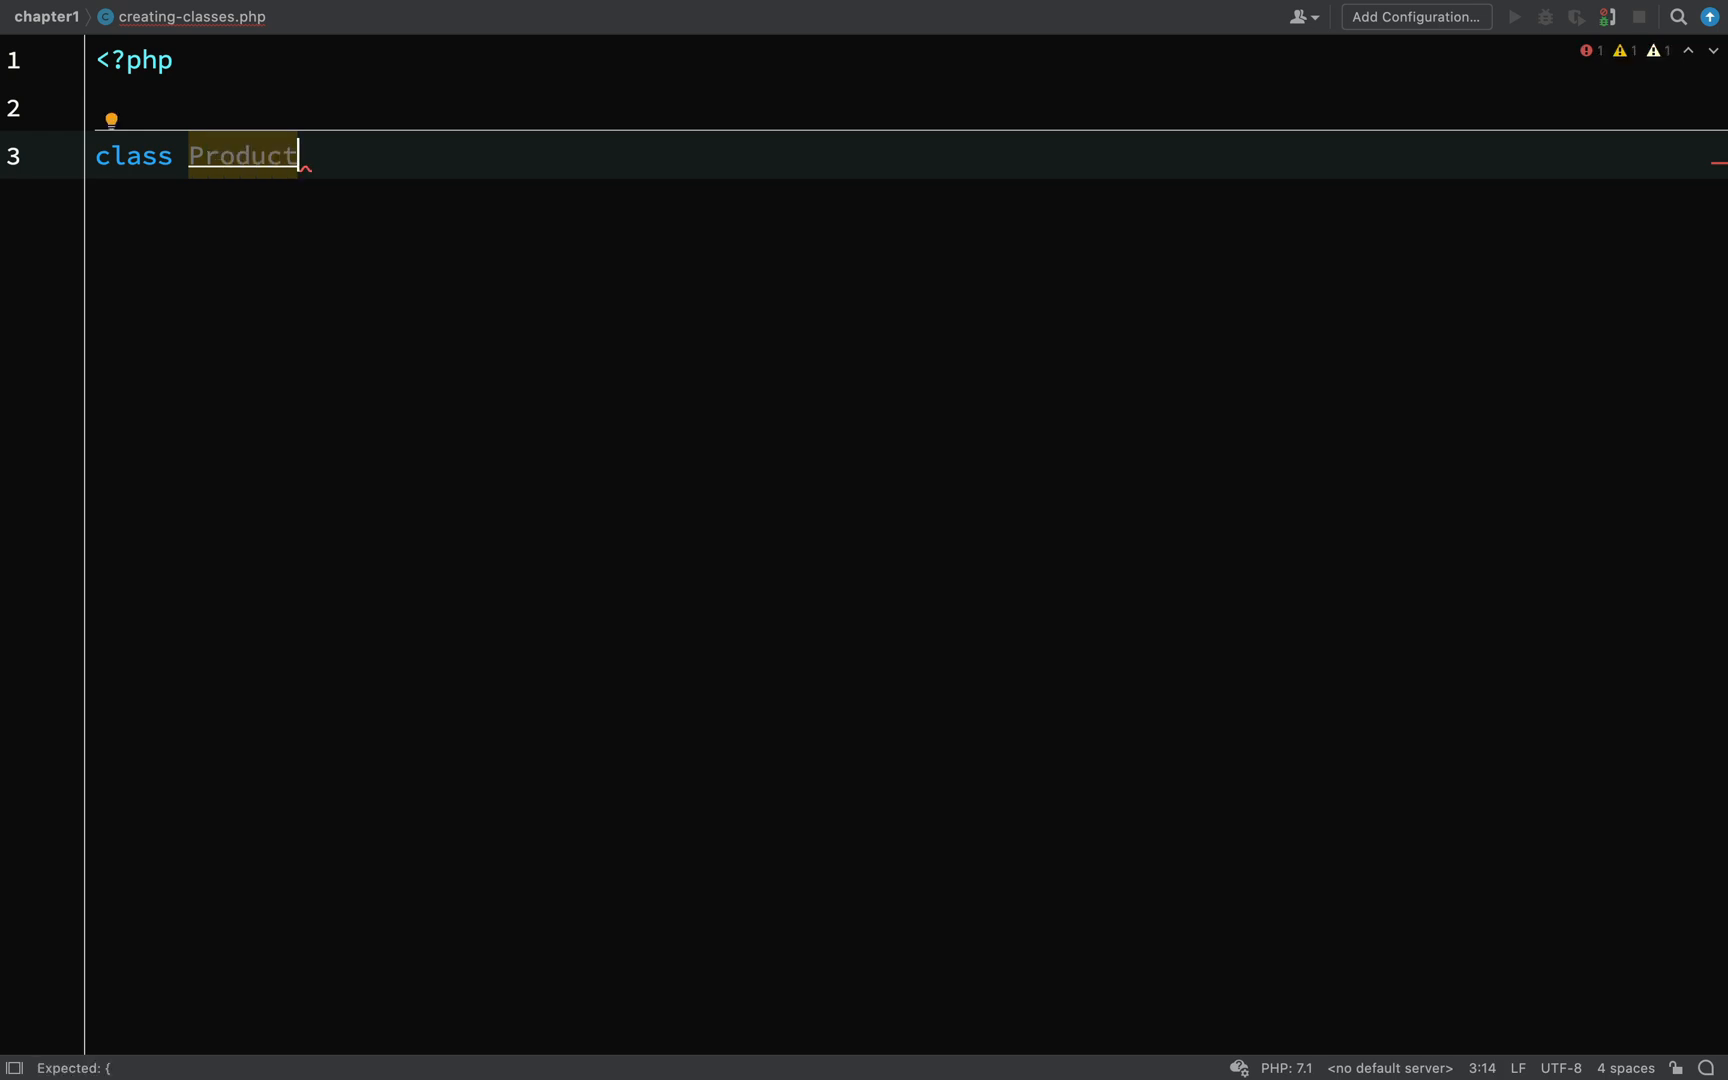
key("Enter")
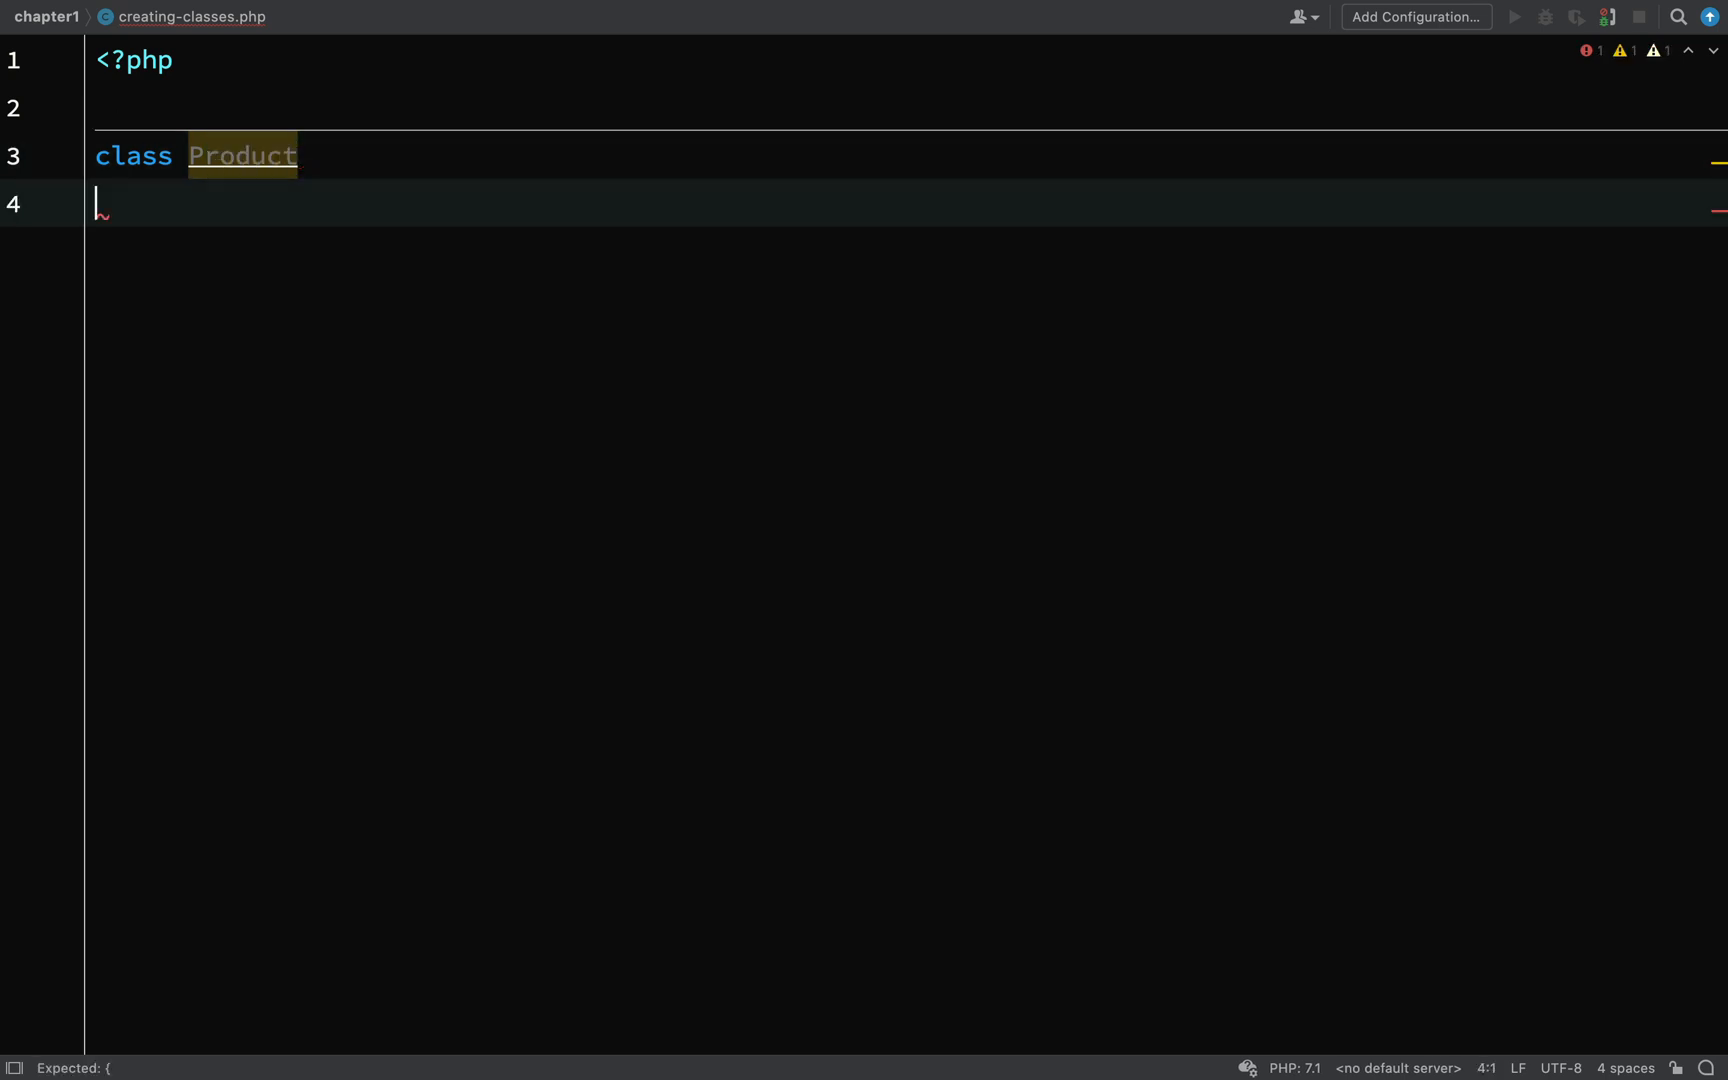
type("{}")
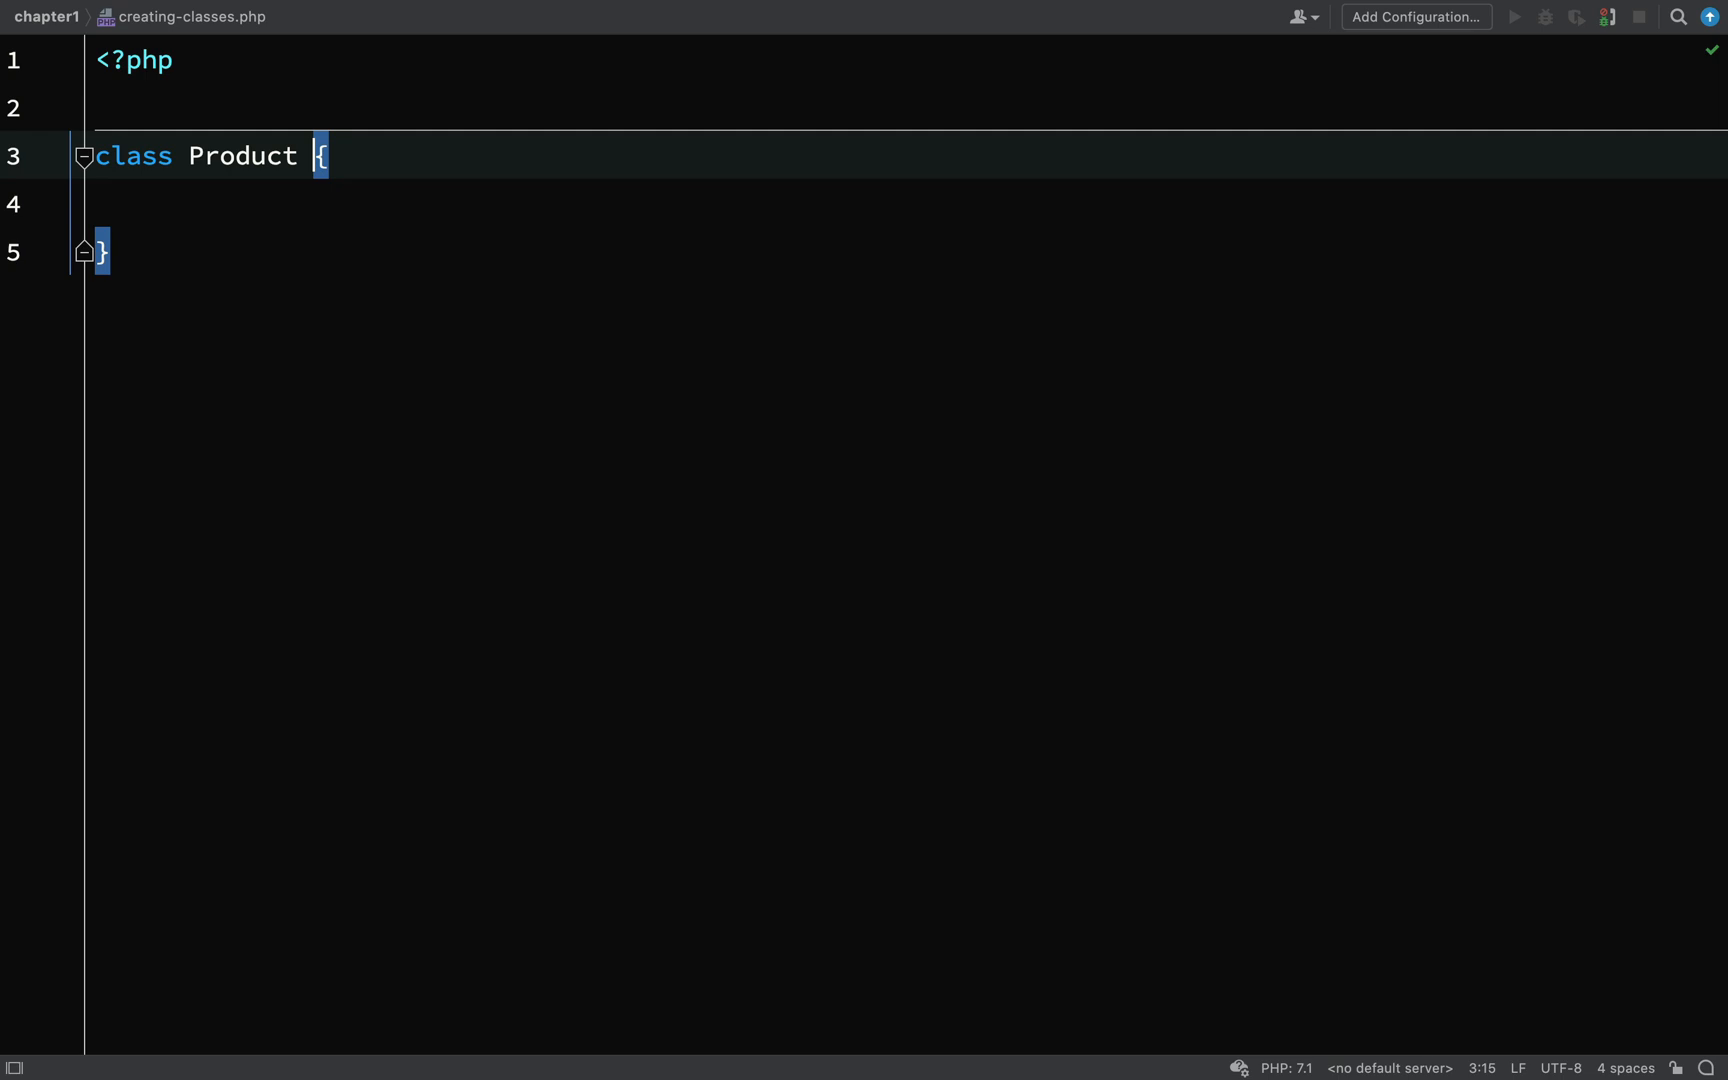
Reformat the Product class so its opening brace sits on its own line.
key("Enter")
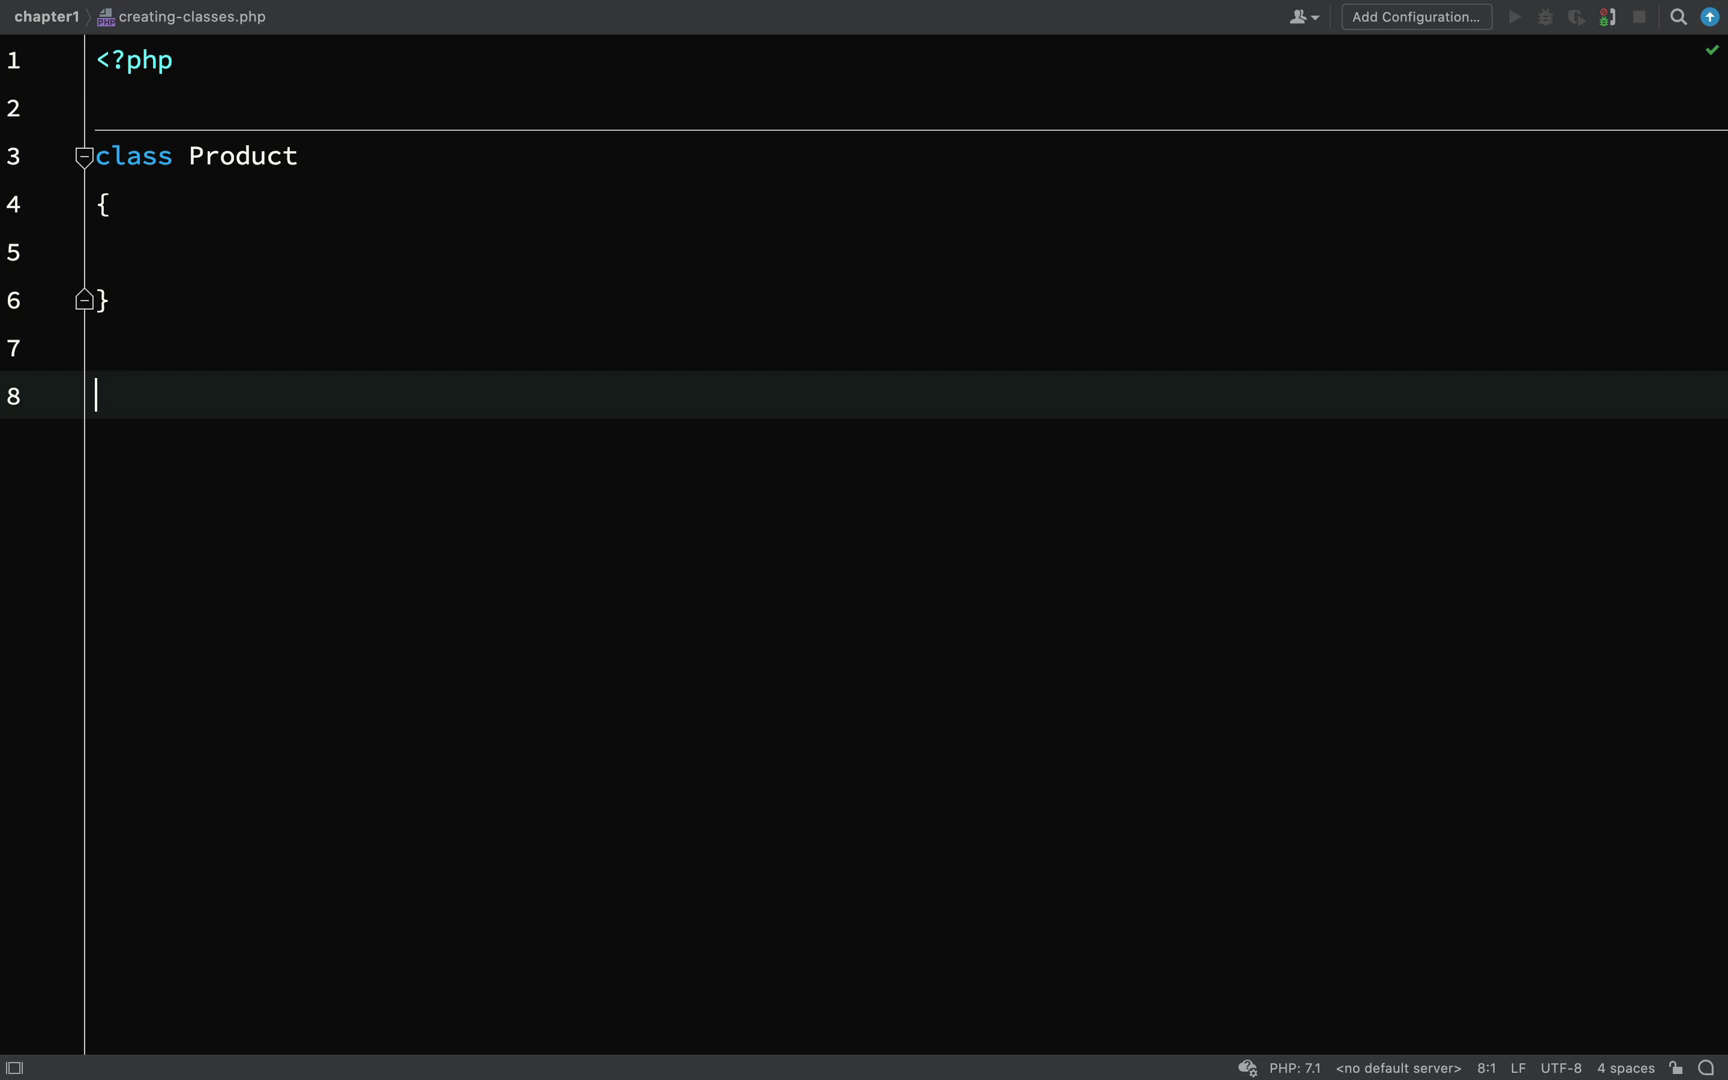
Write $product = new Product(); and begin a var_dump call beneath it.
type("$")
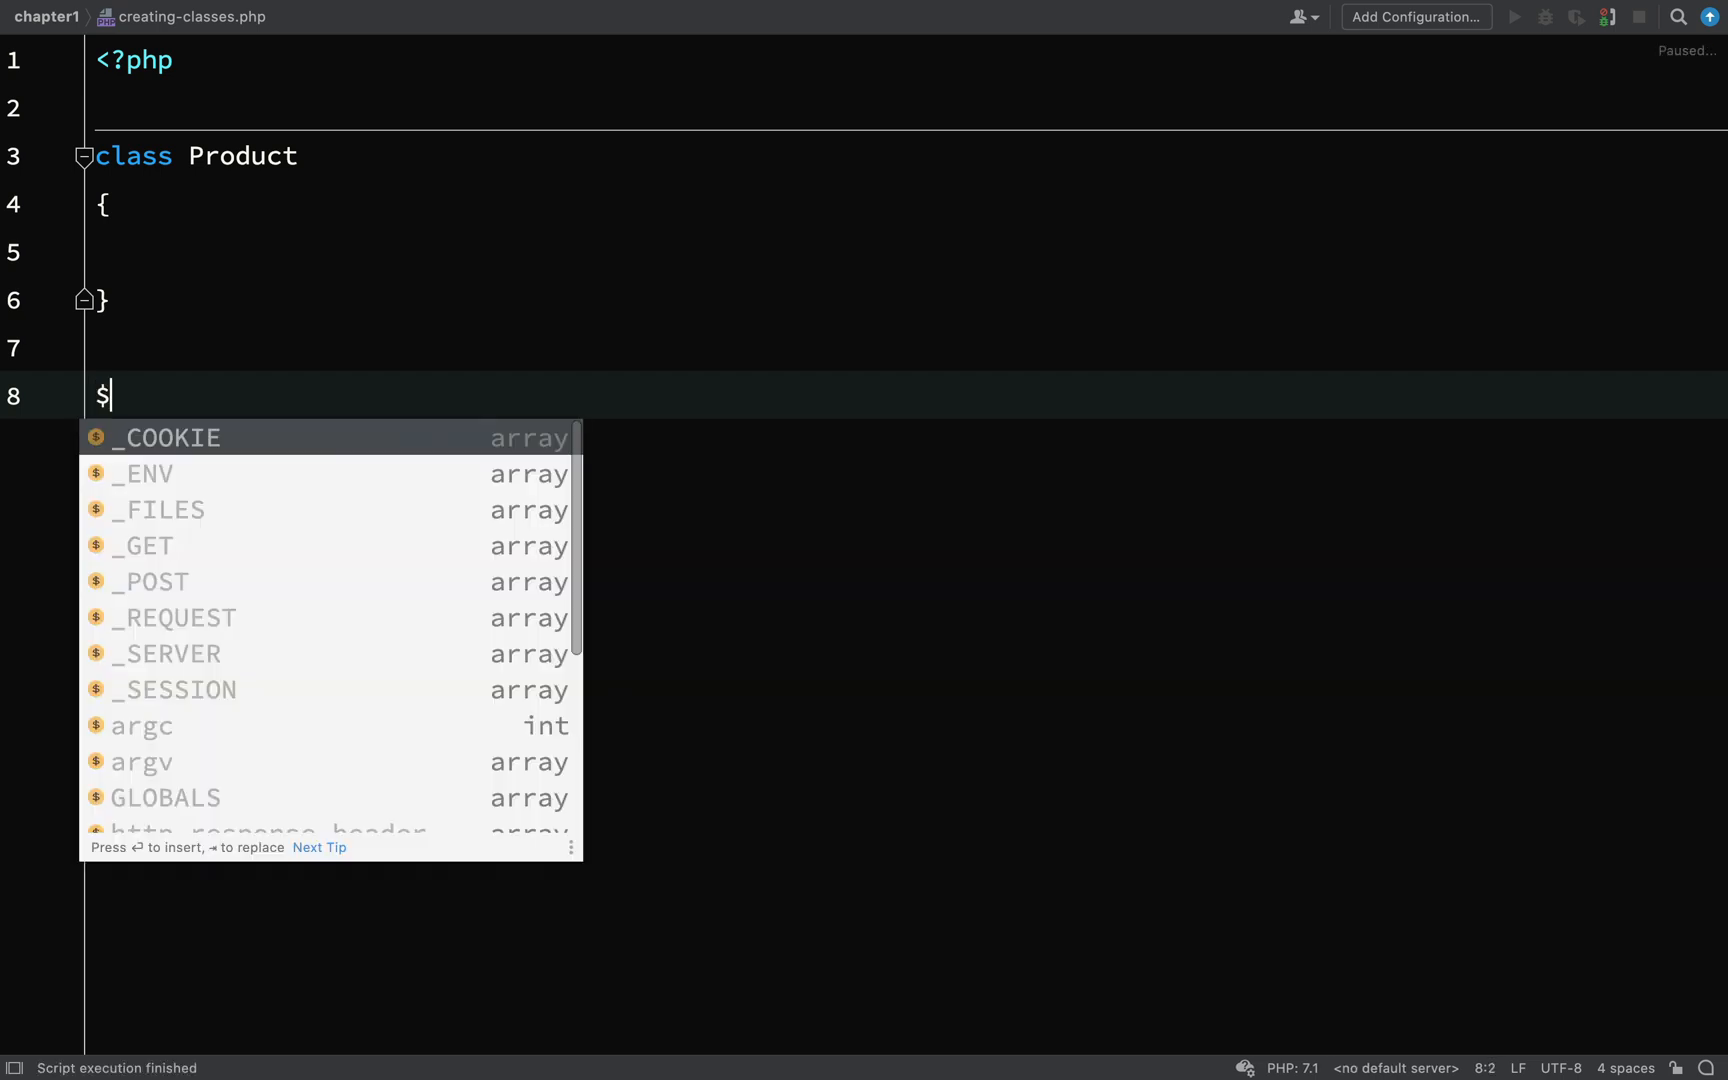
type("prod")
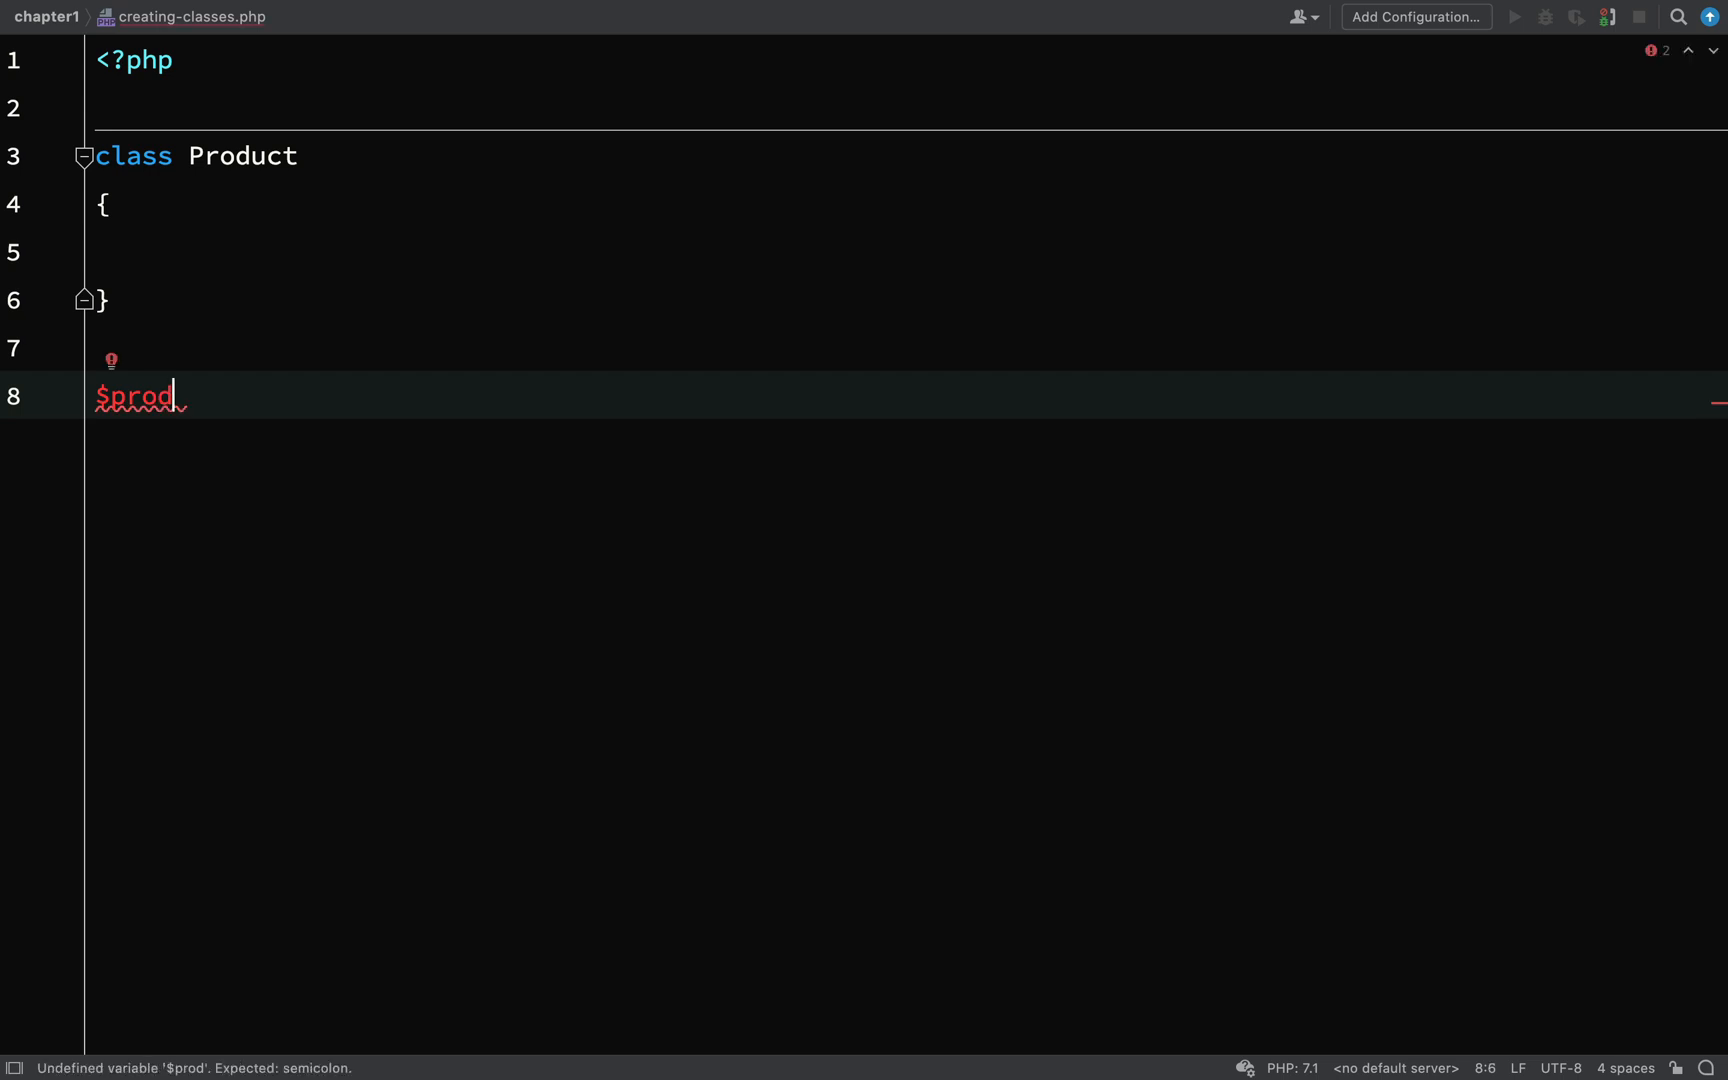
type("uct")
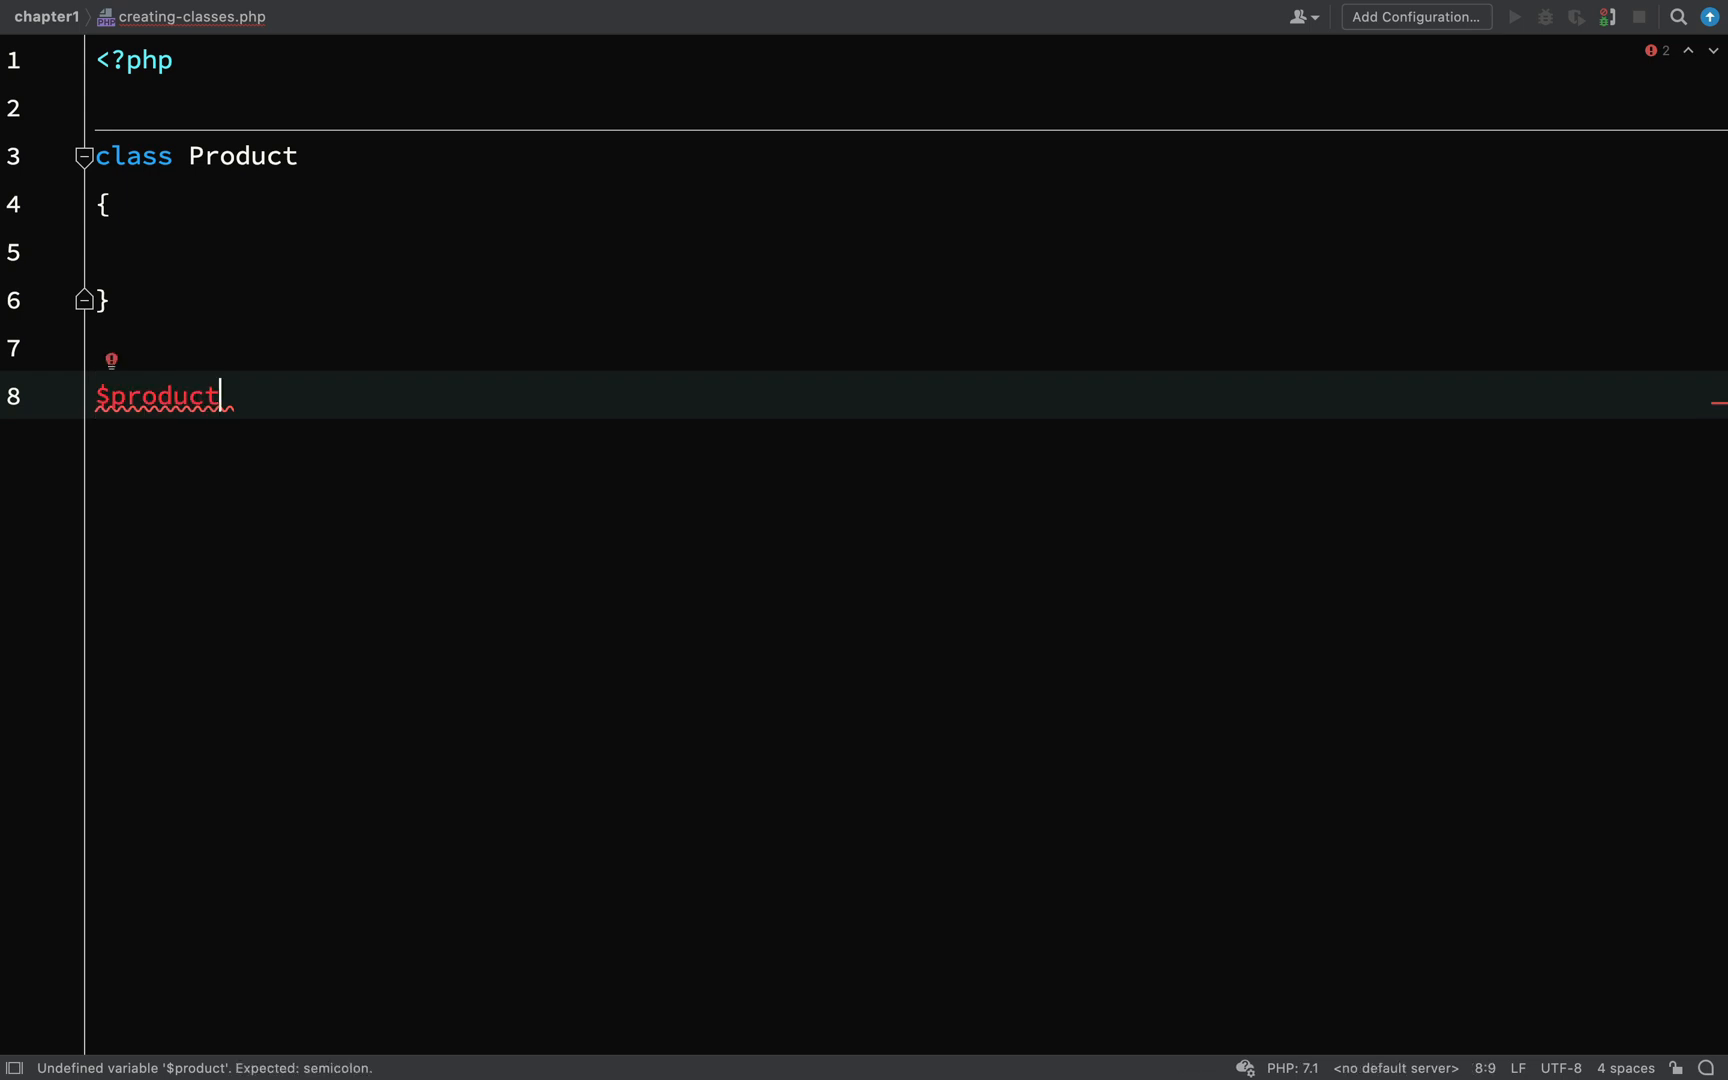
type("=")
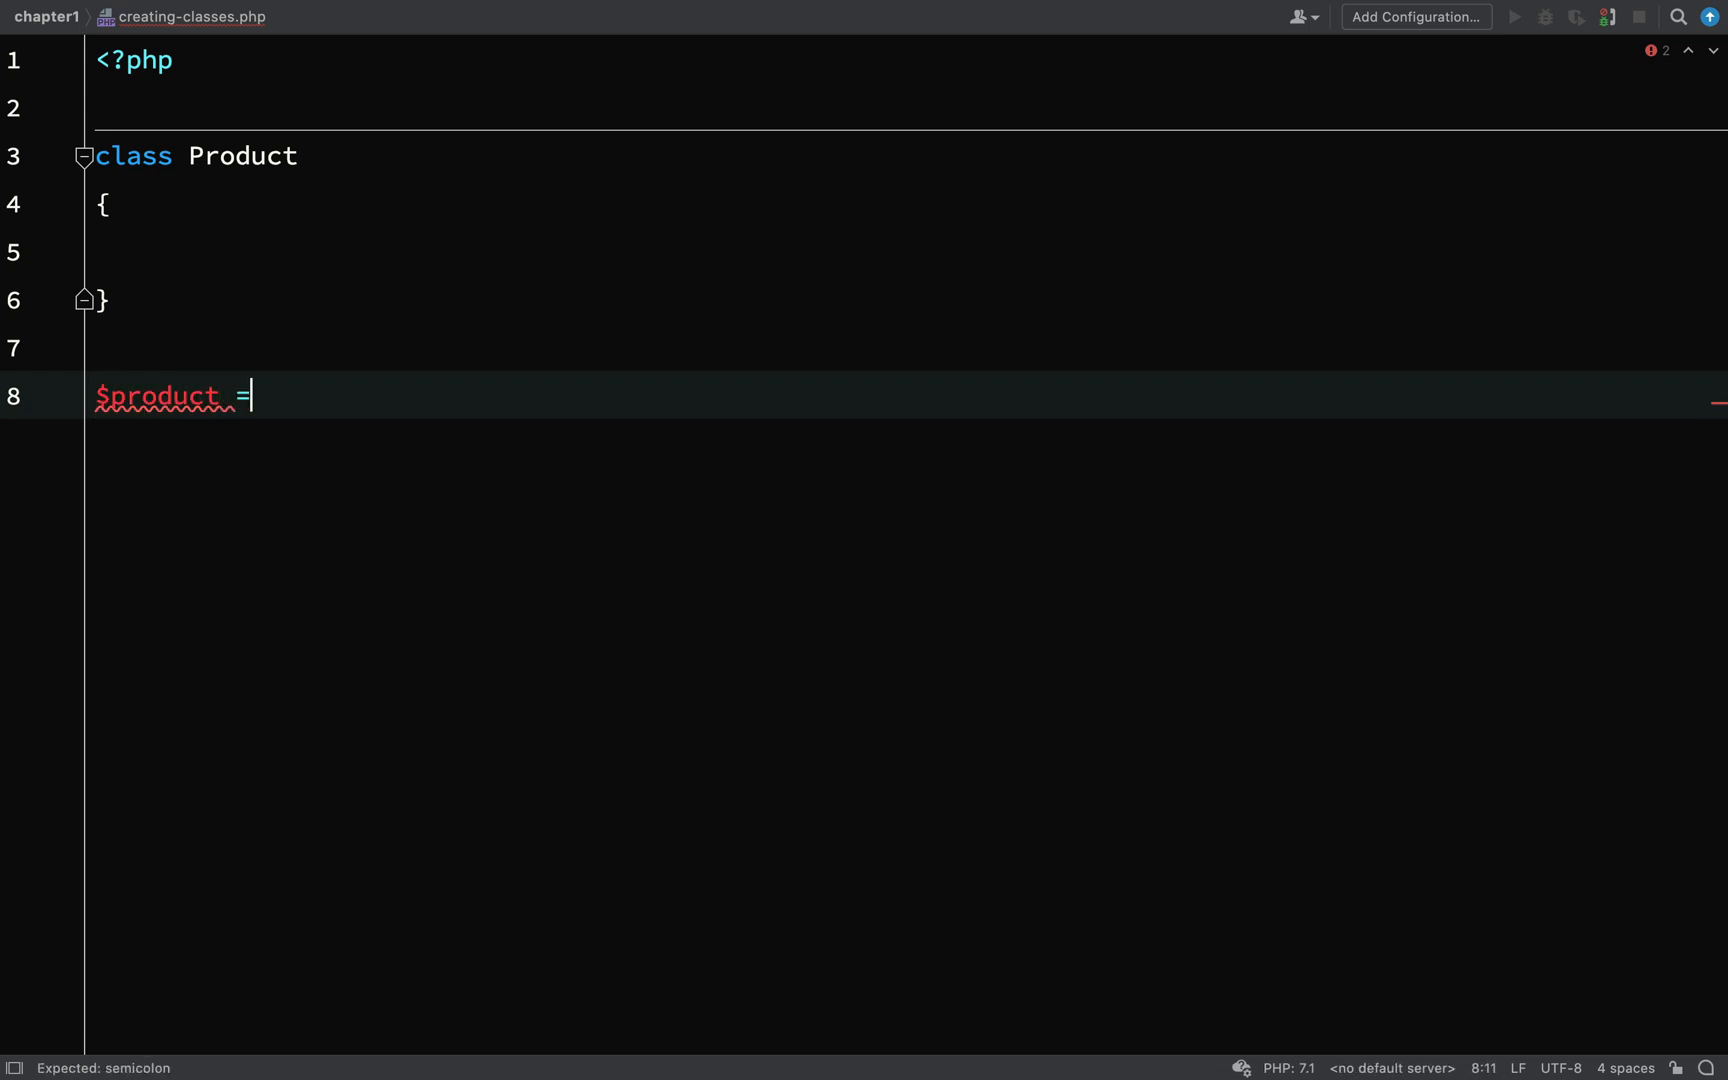
type("\" \"")
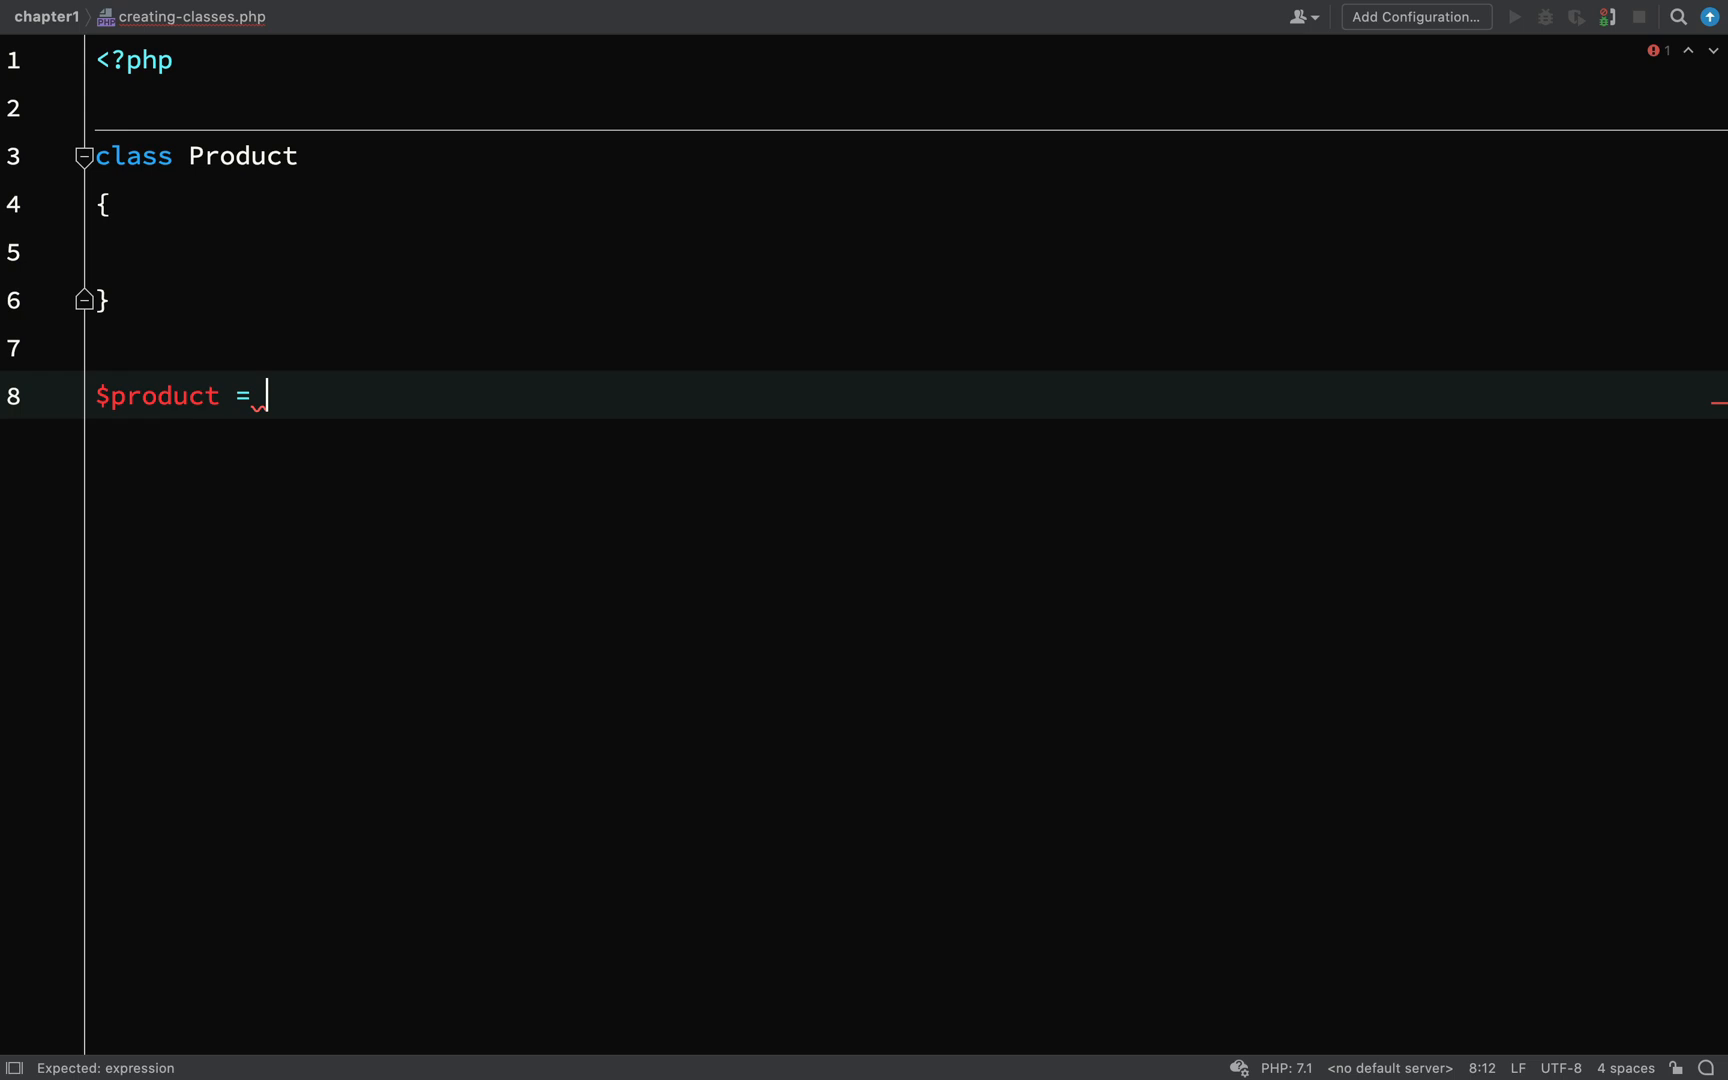
type("new")
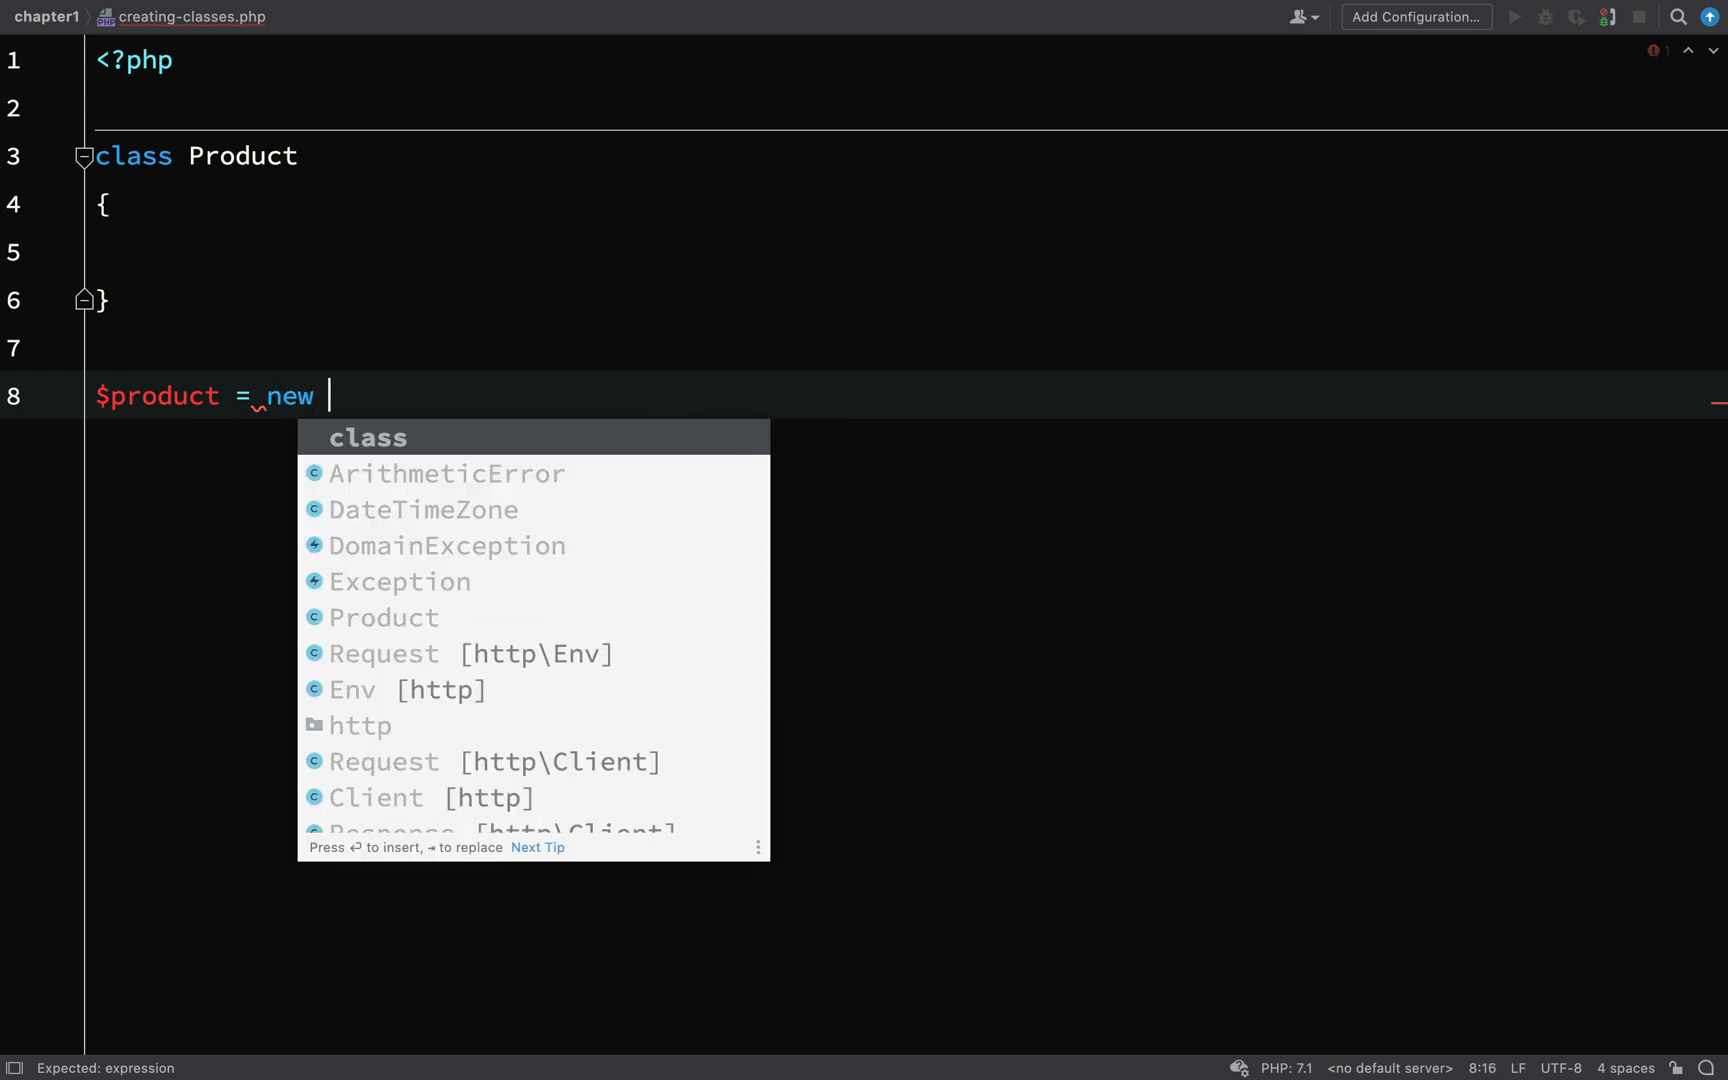
type("P")
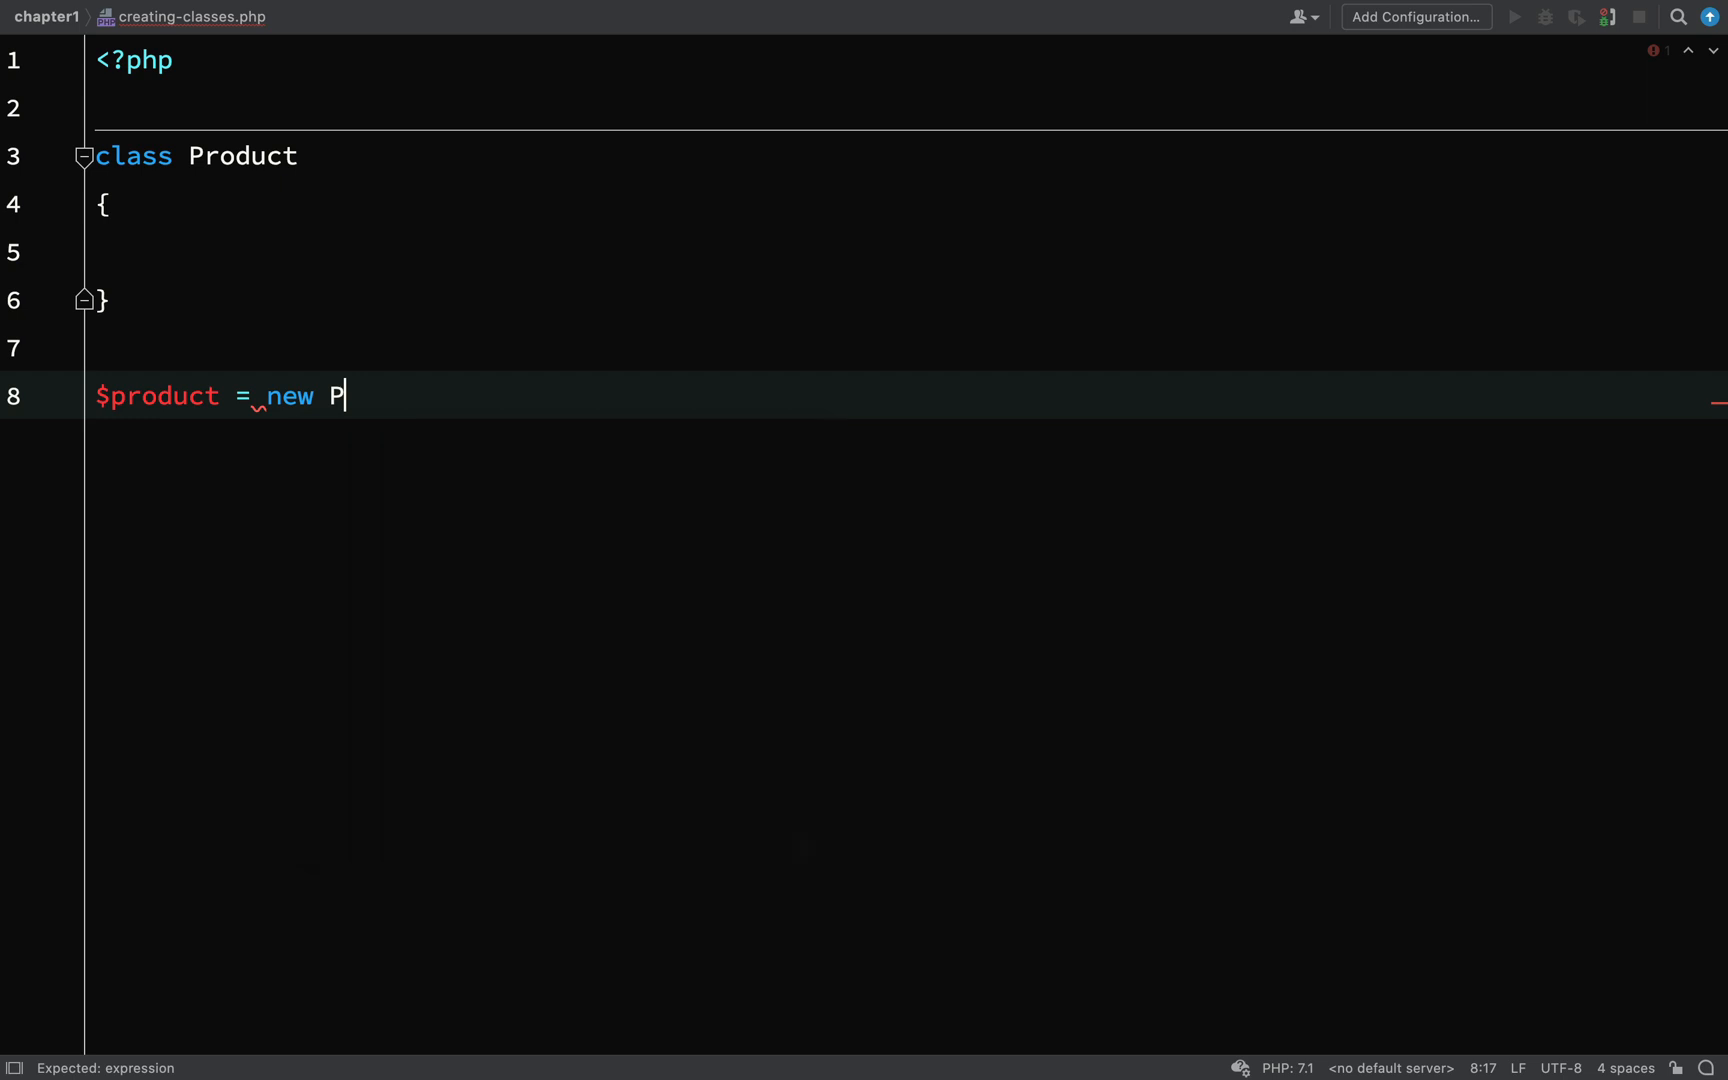
type("roduct()")
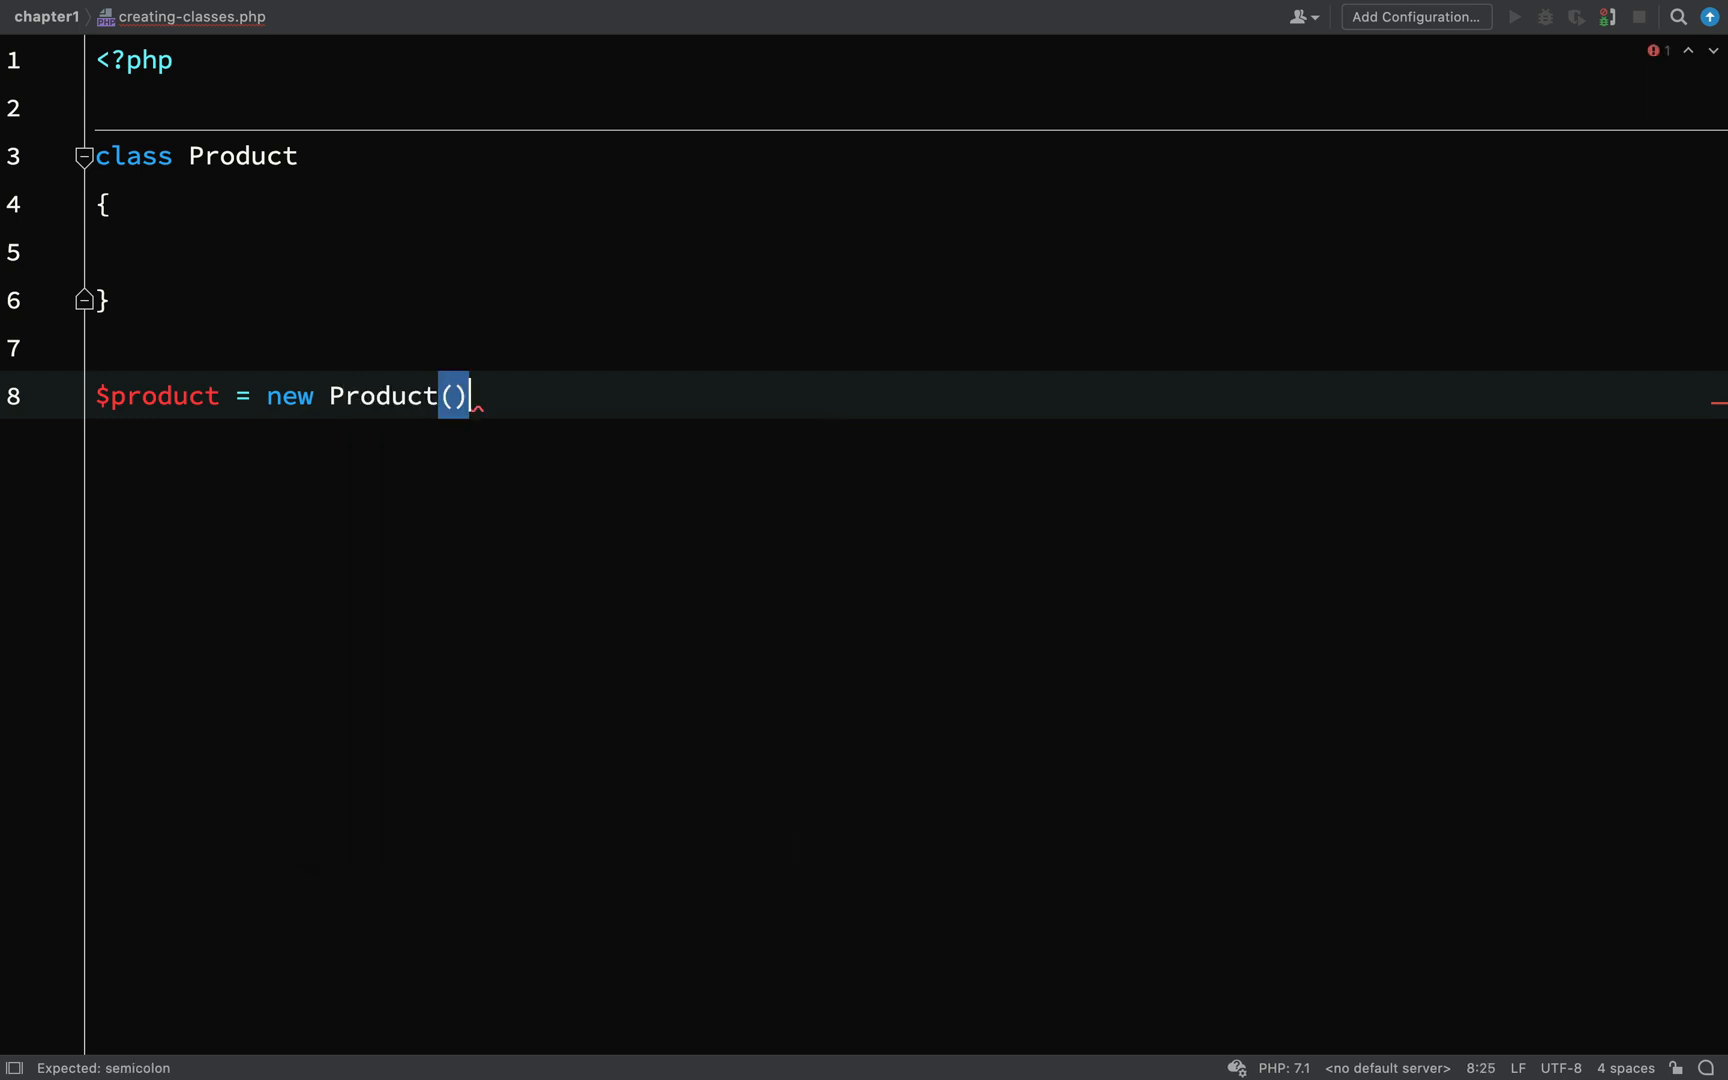
type(";")
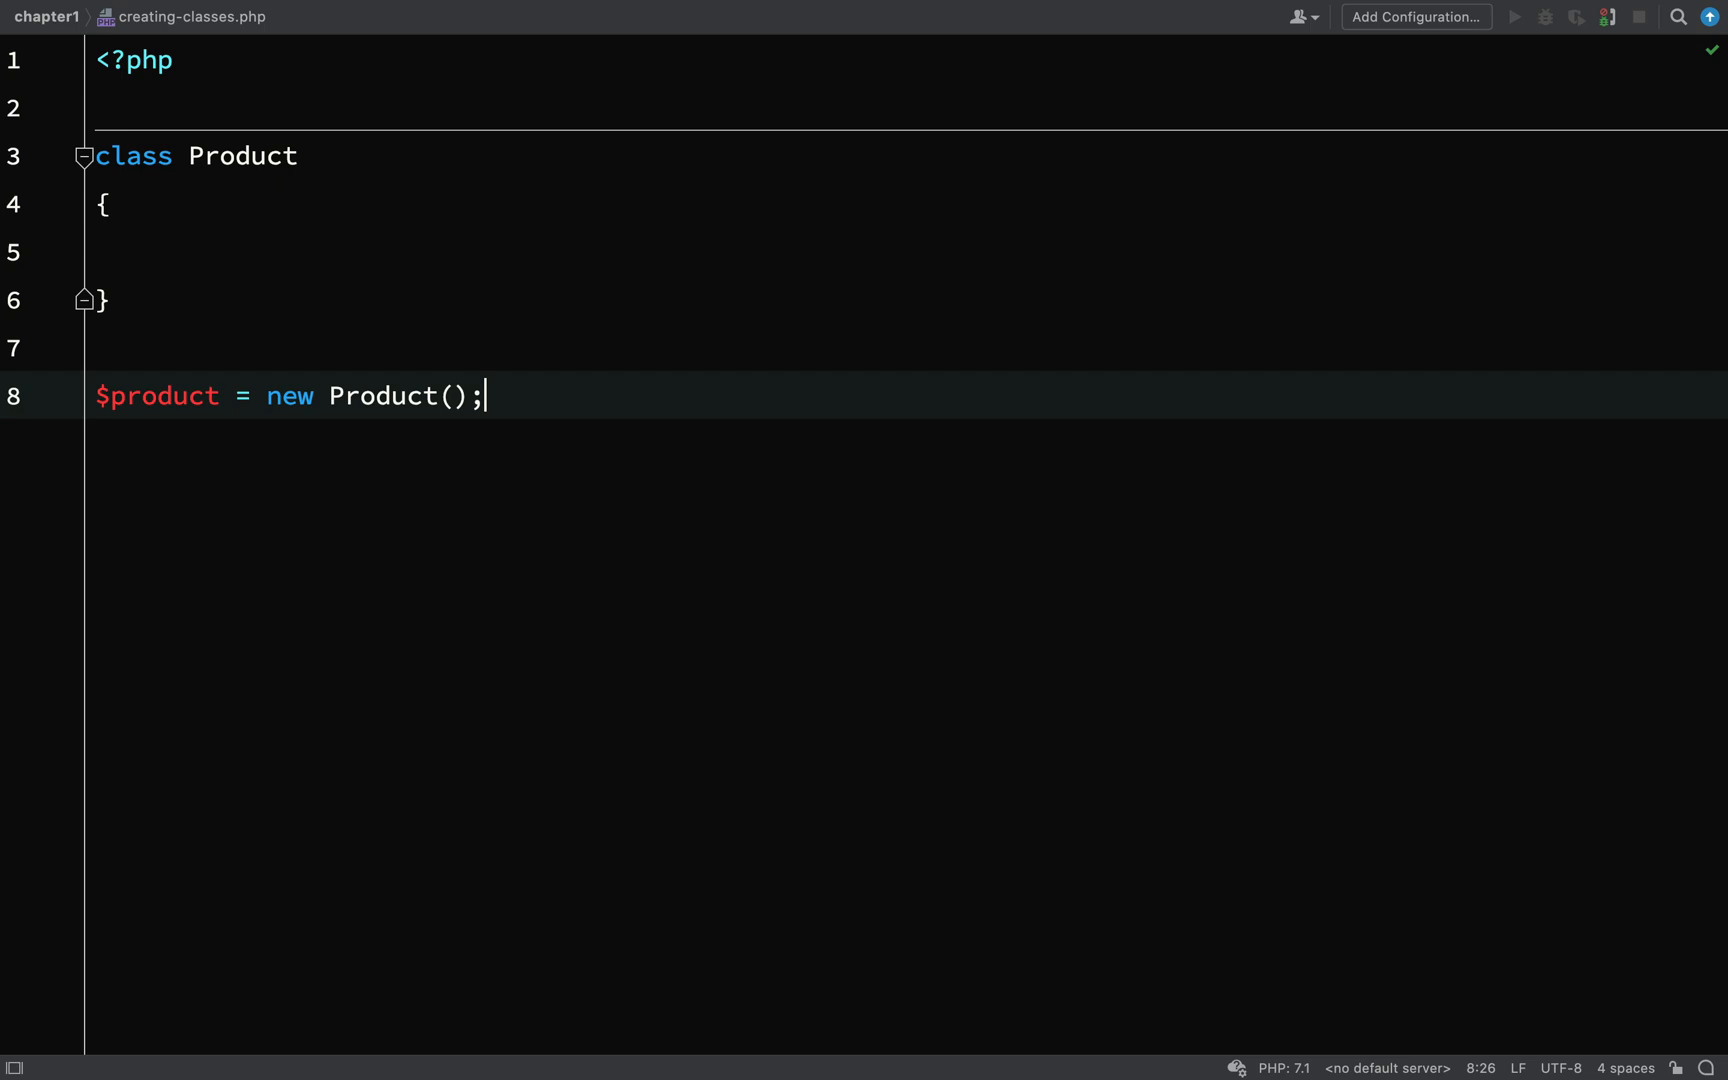
type("var_dump();")
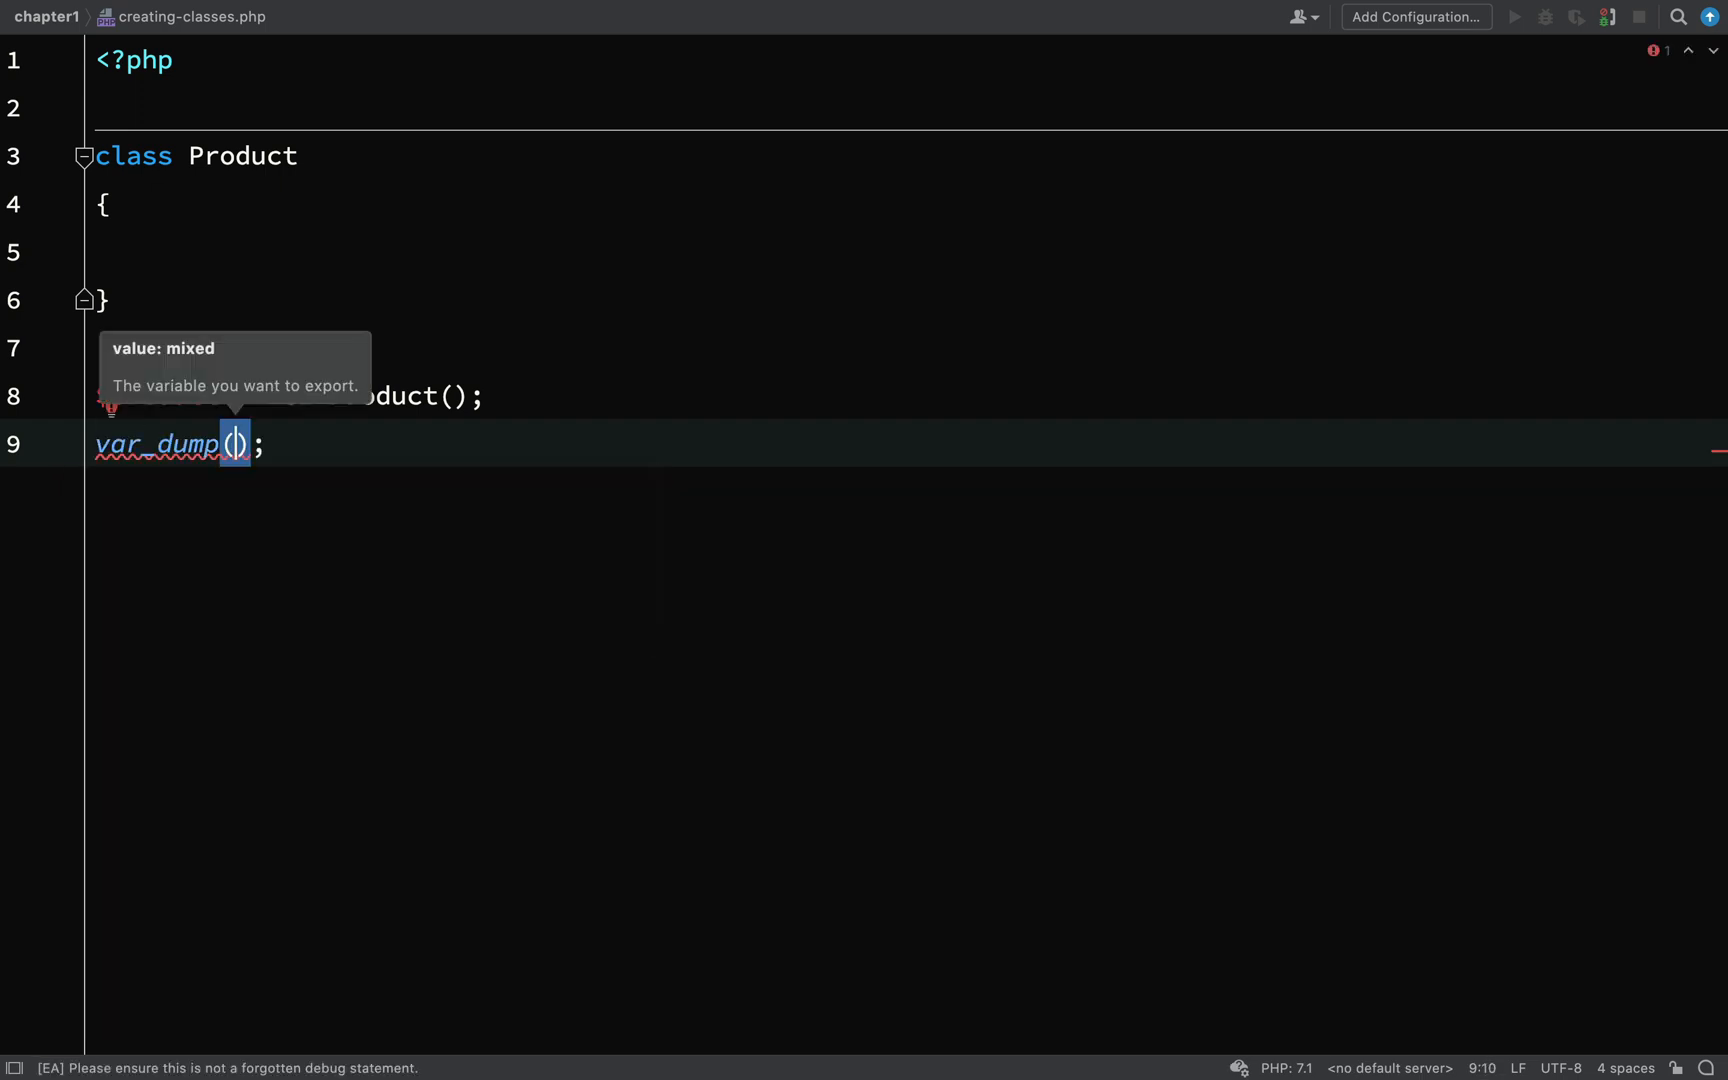
Dump $product and run php creating-classes.php, printing an empty Product object.
type("$product")
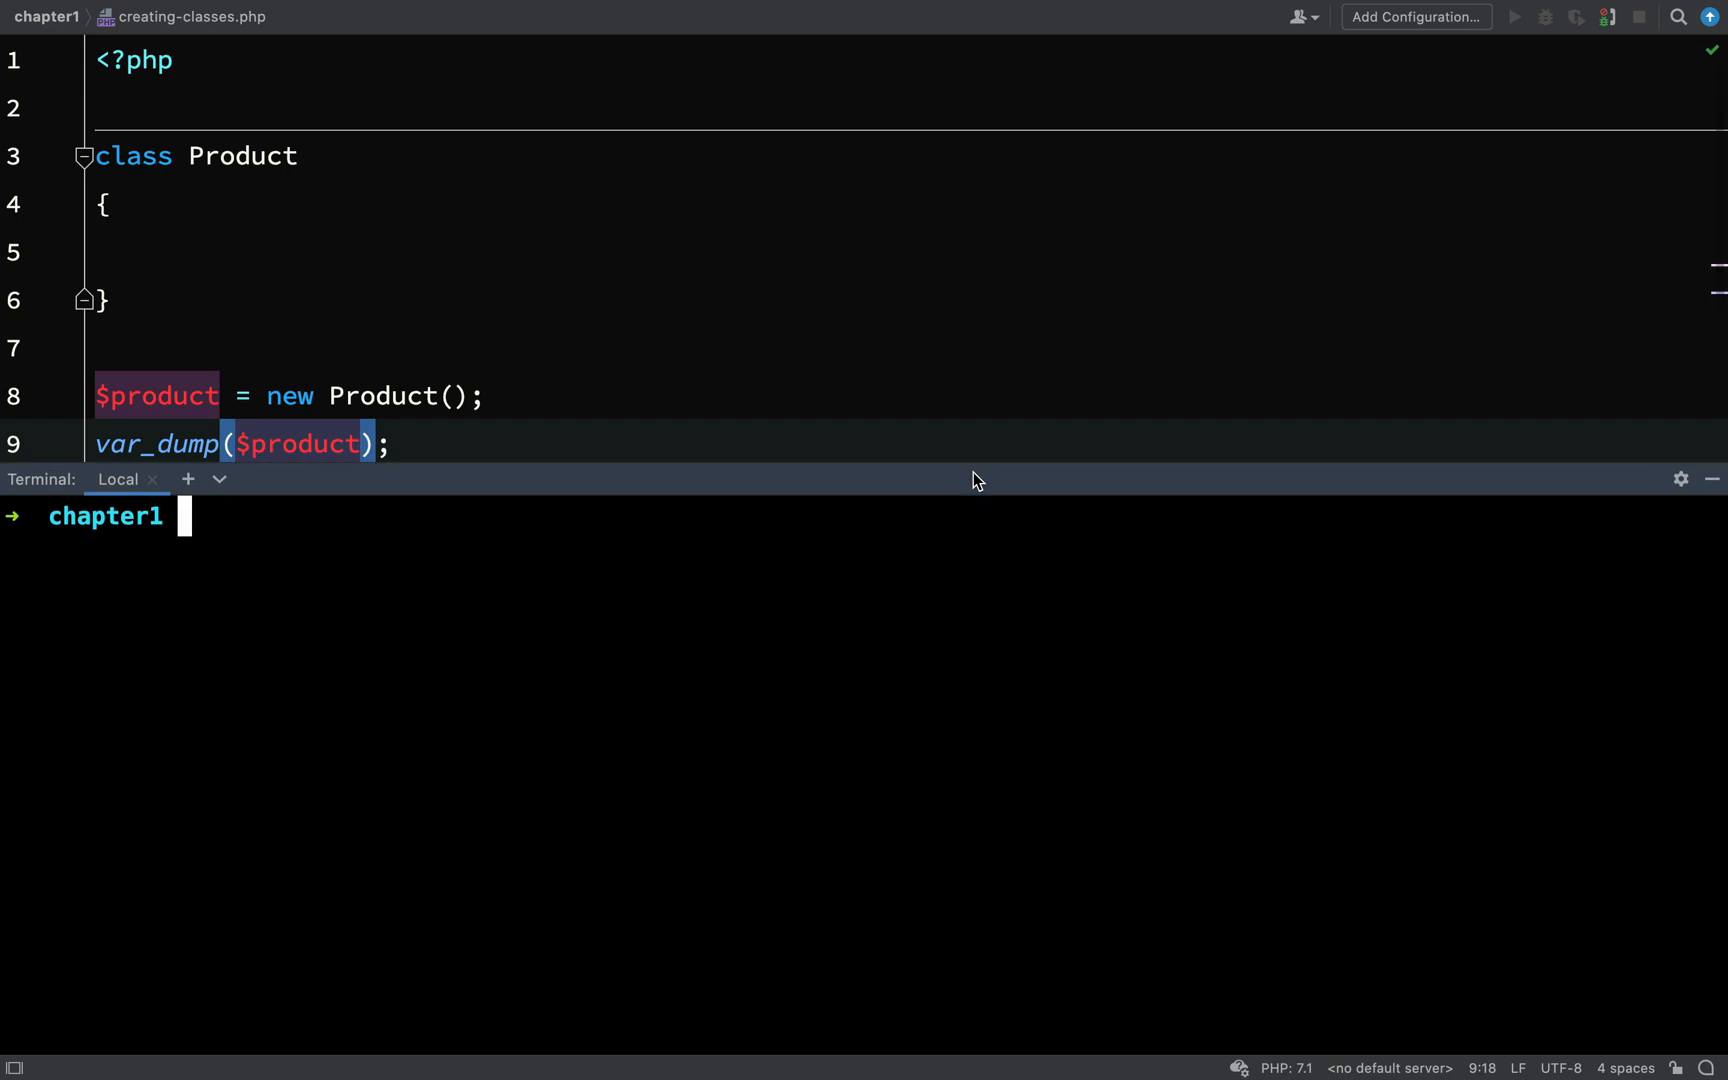
type("php")
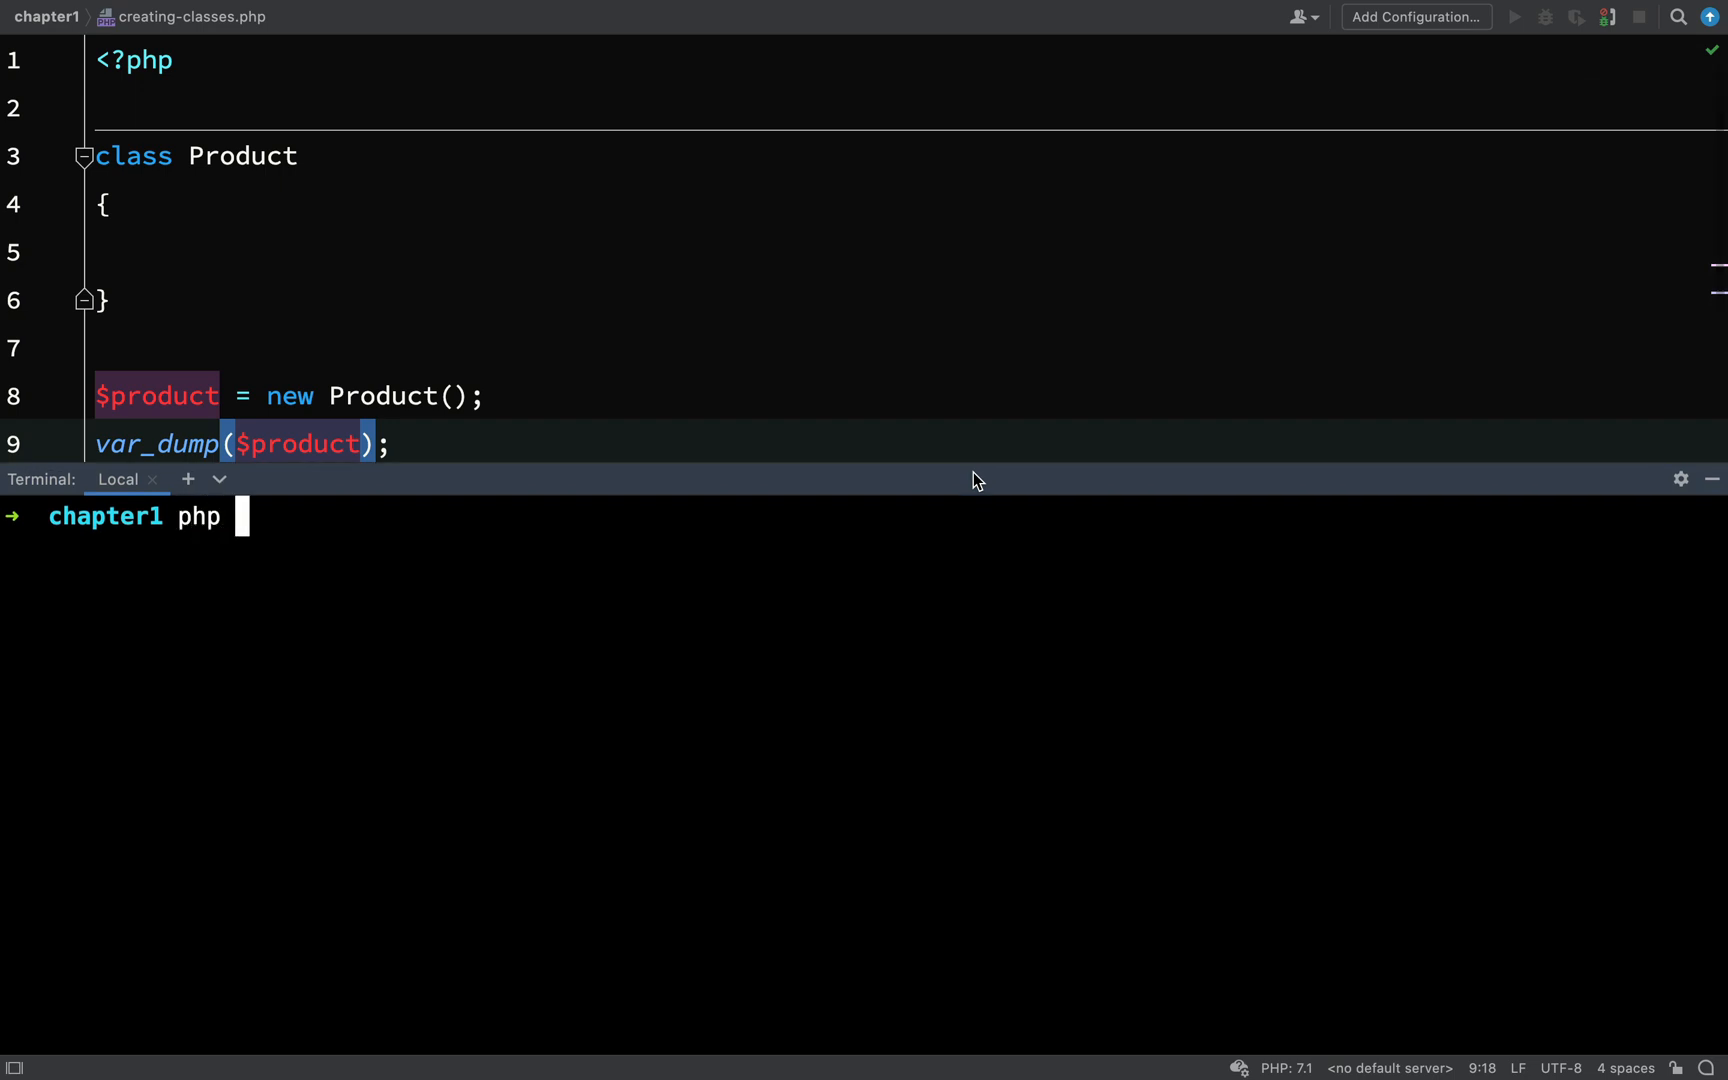
type("creating-classes.php")
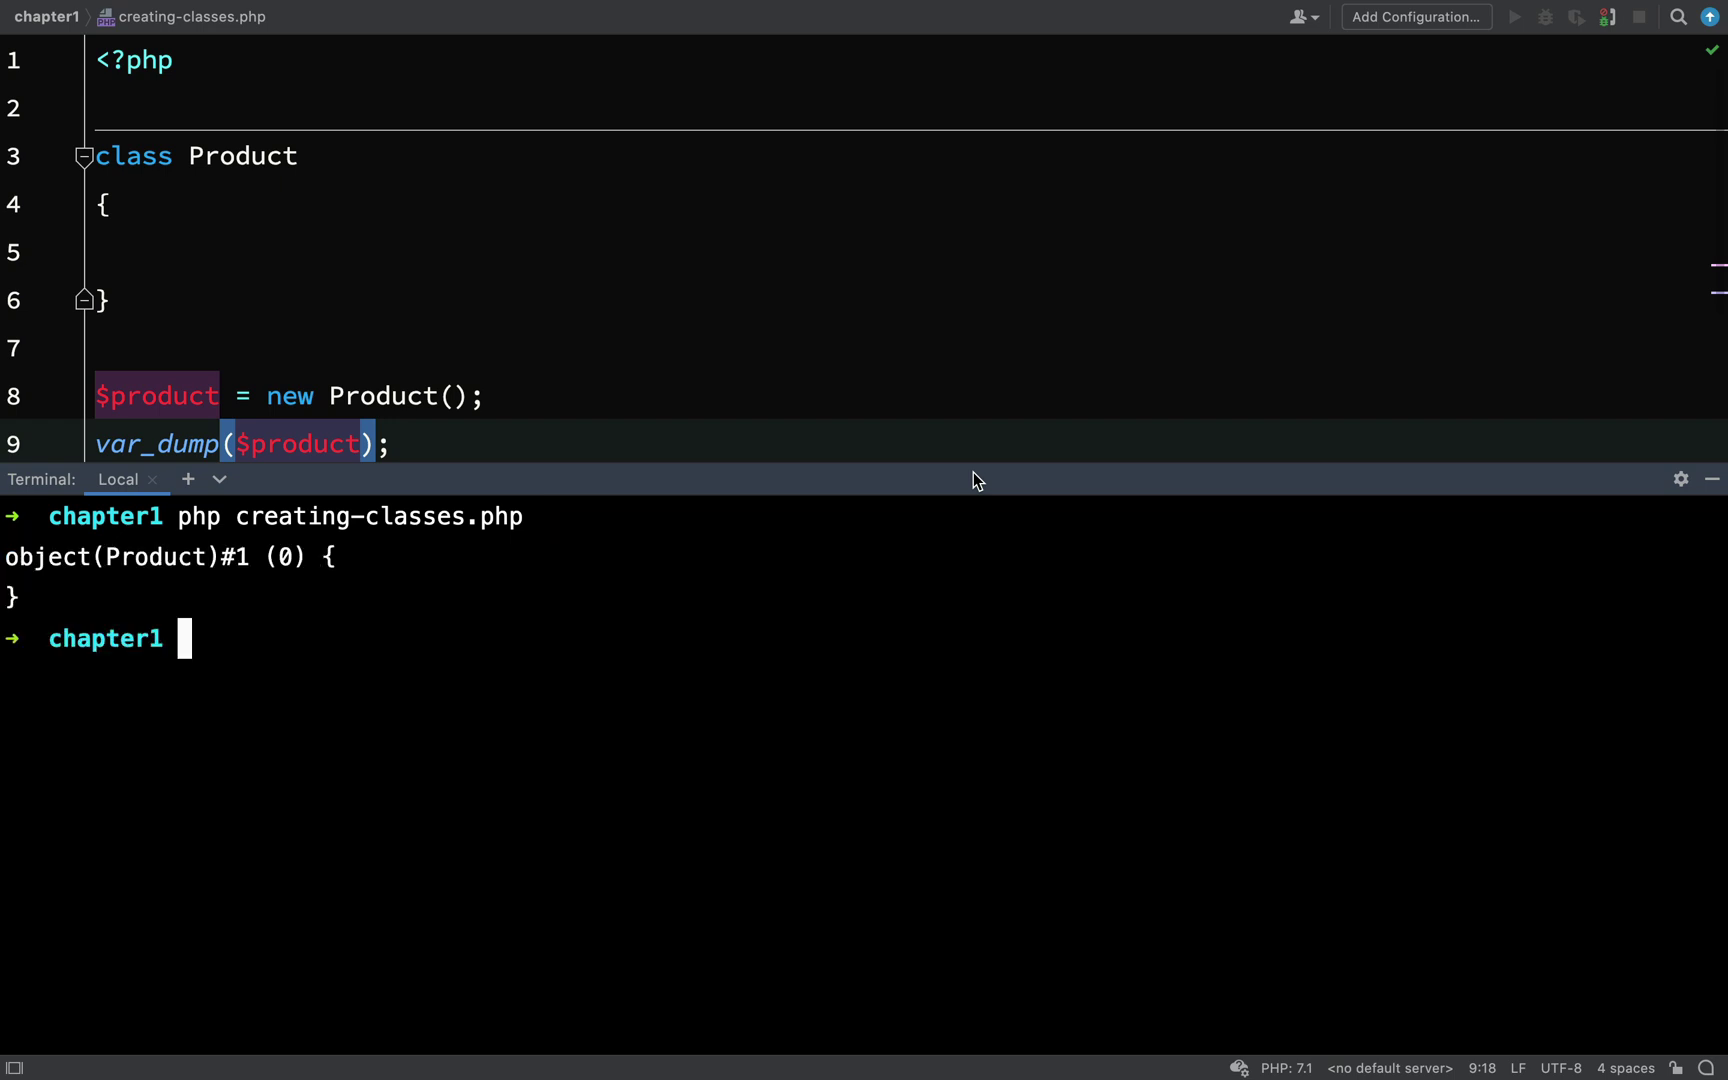
mouse_move(20, 568)
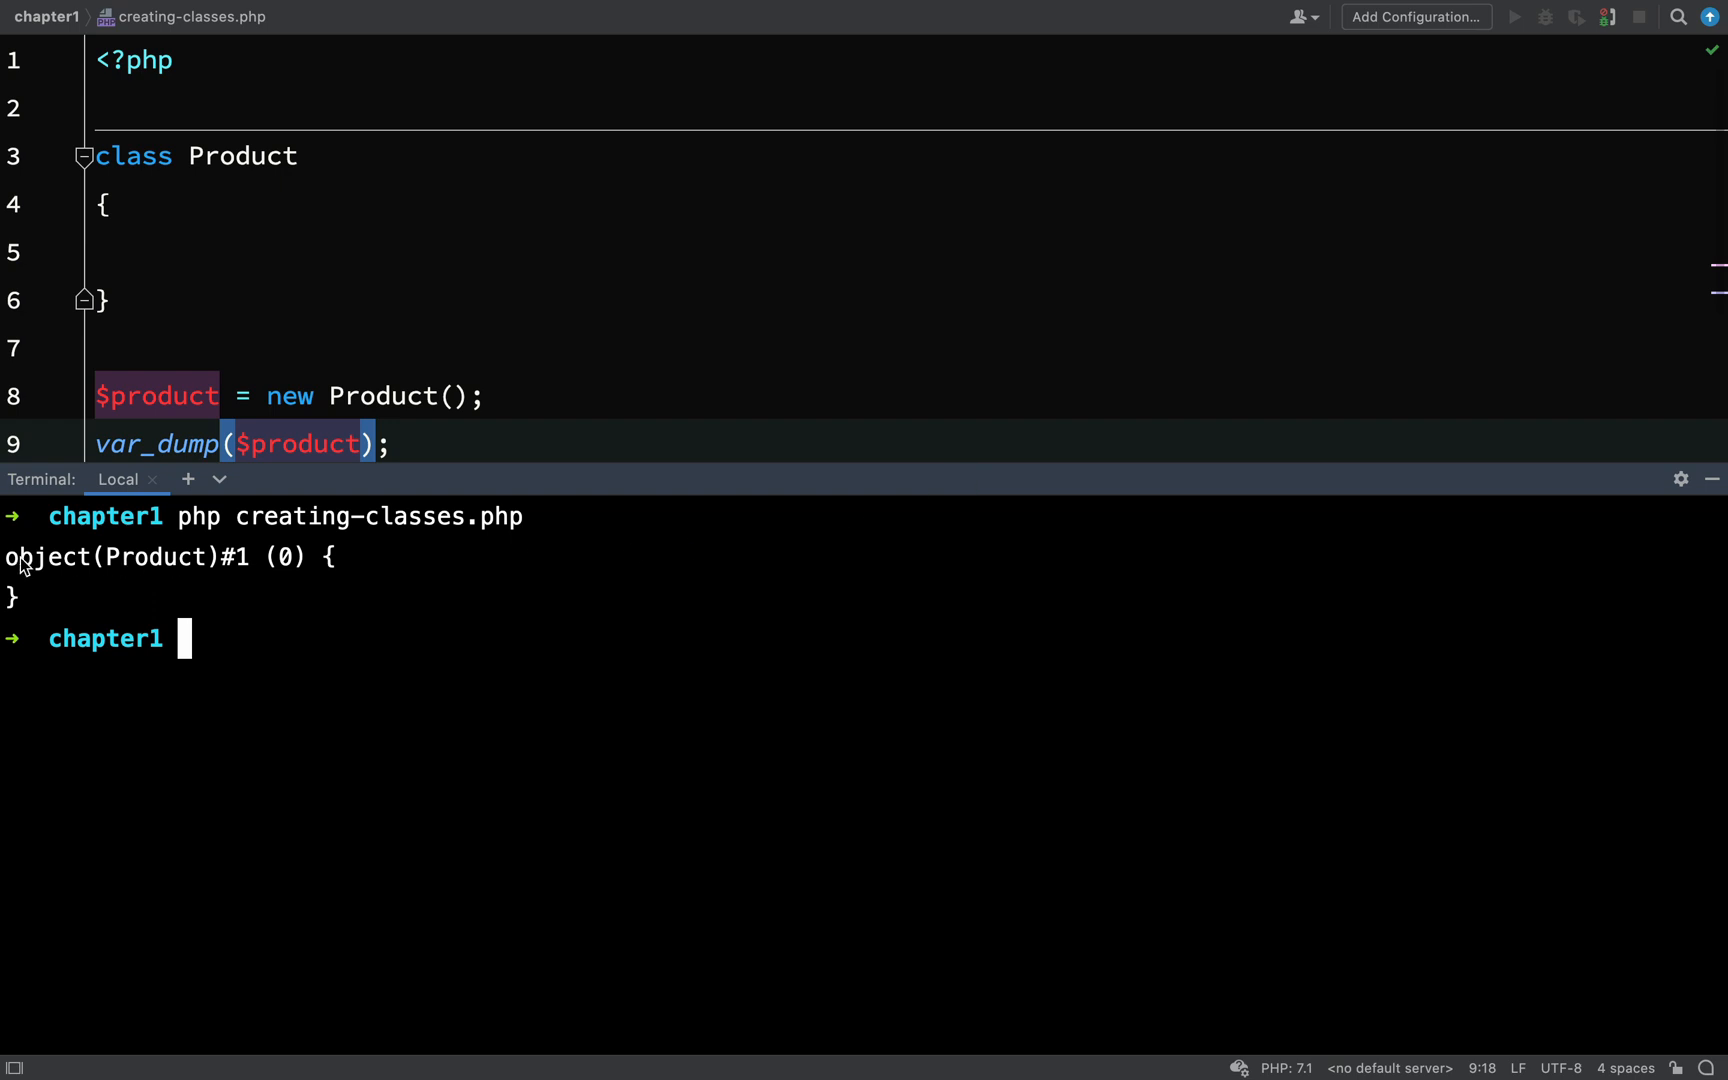
mouse_move(110, 564)
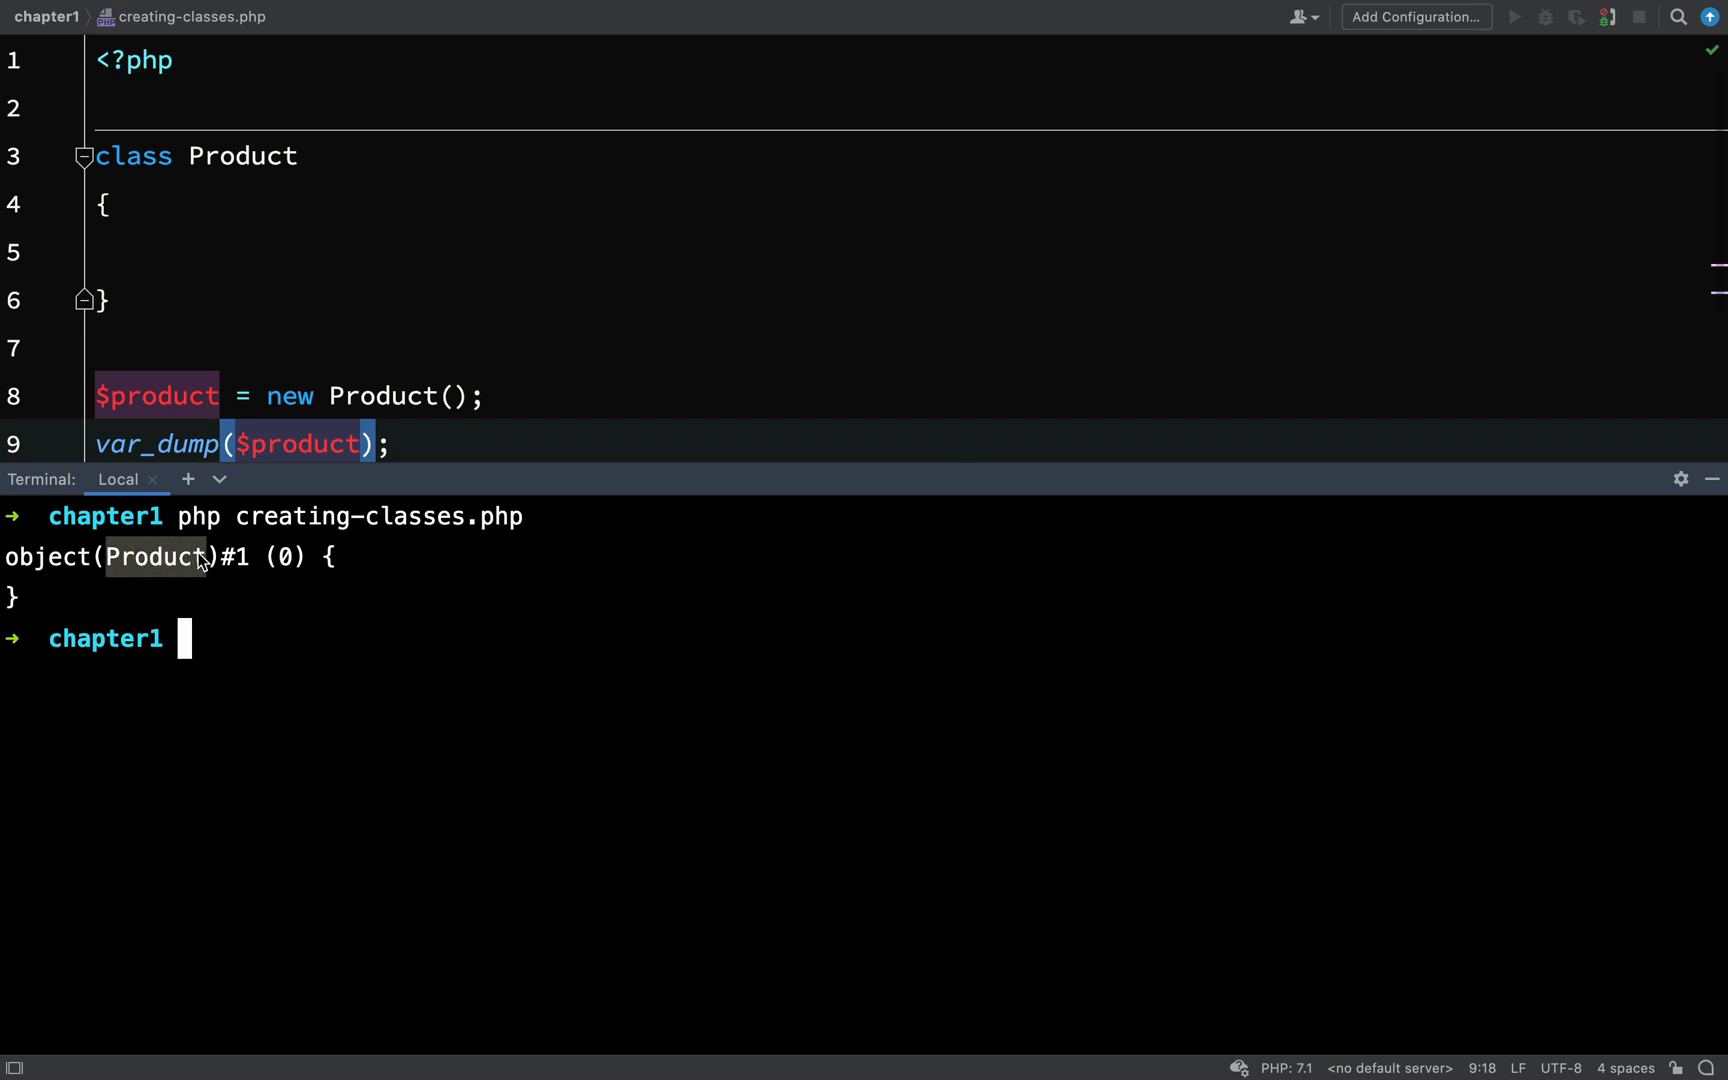
mouse_move(226, 558)
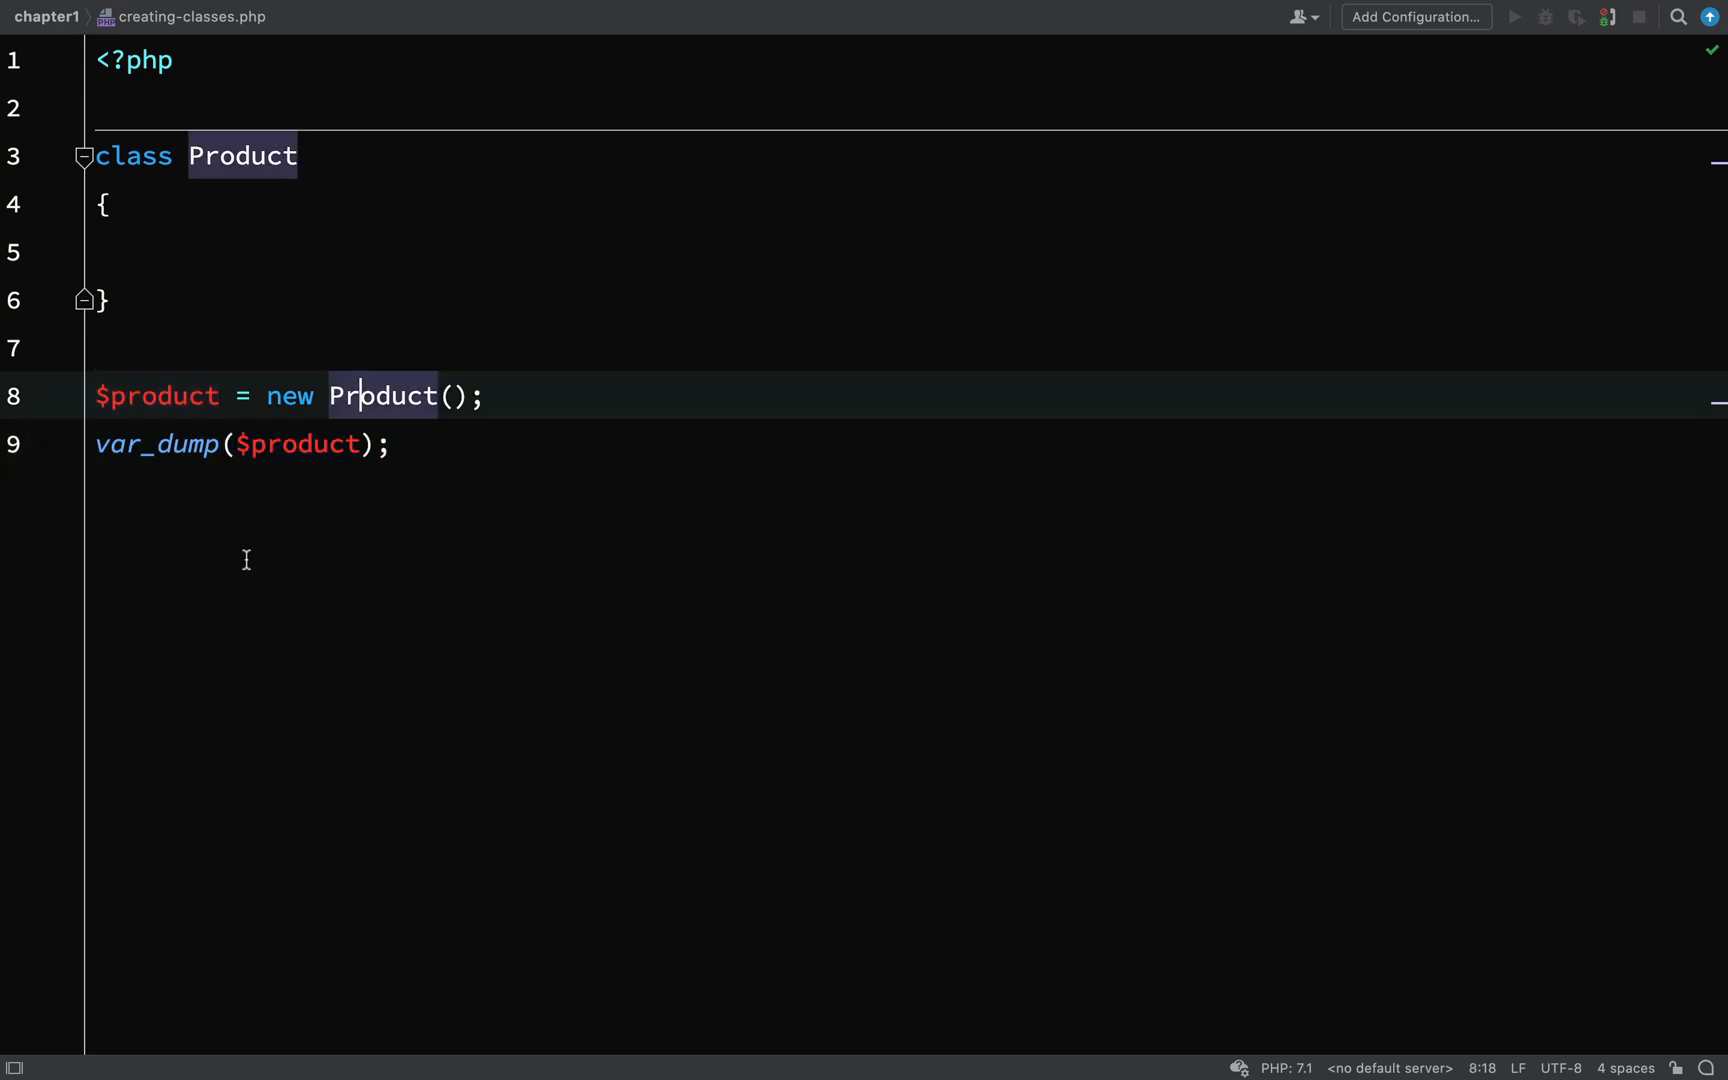
Add $anotherProduct = new Product(); and a second var_dump for it.
key("Enter")
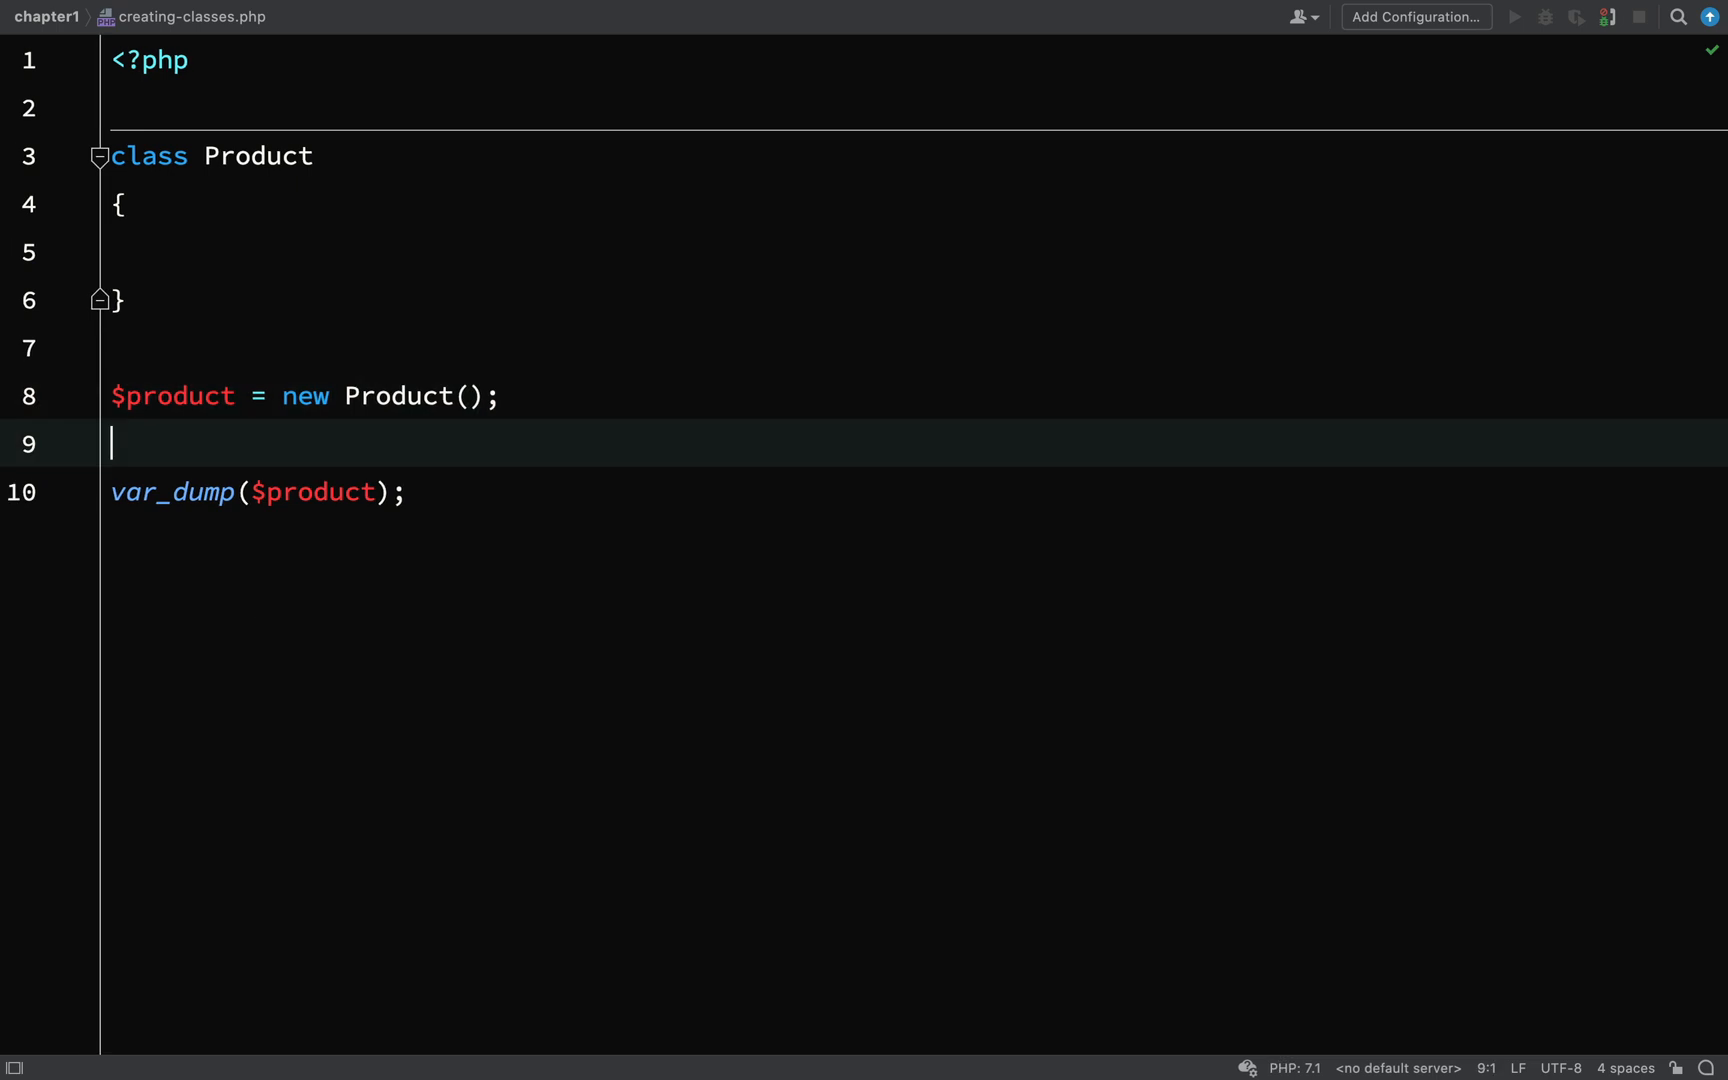
type("$a")
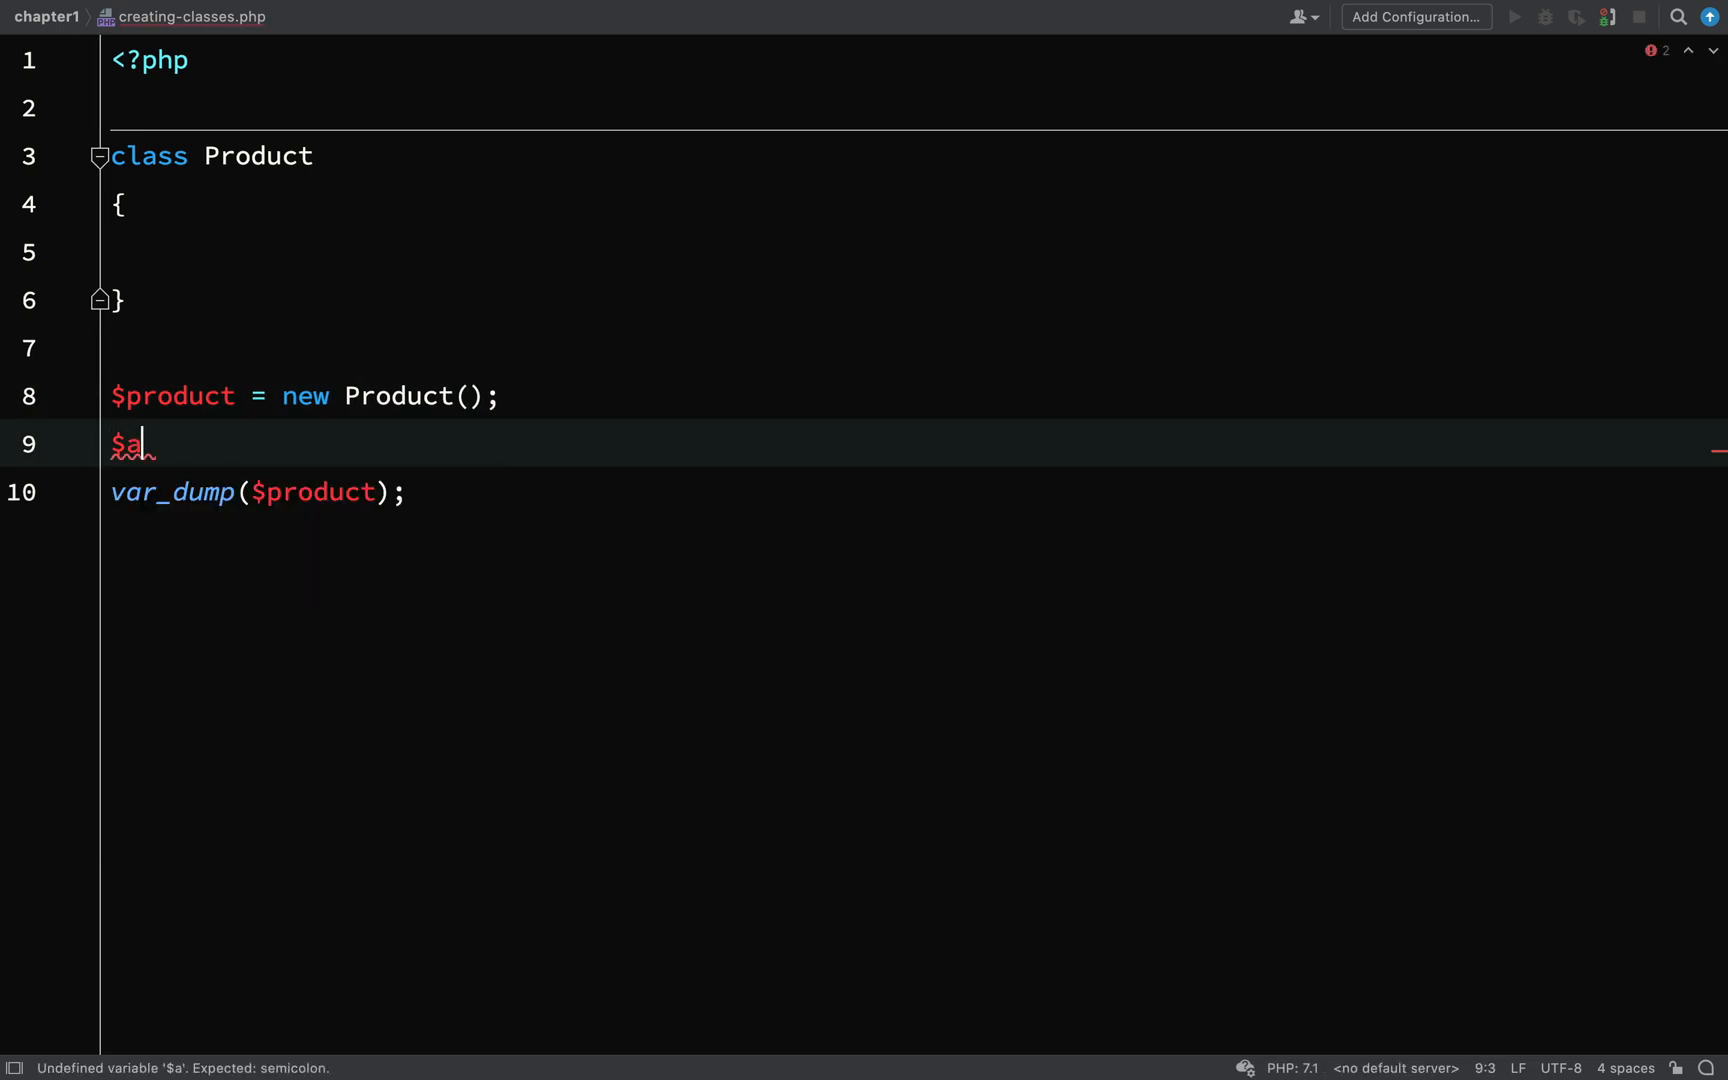
type("notherPr")
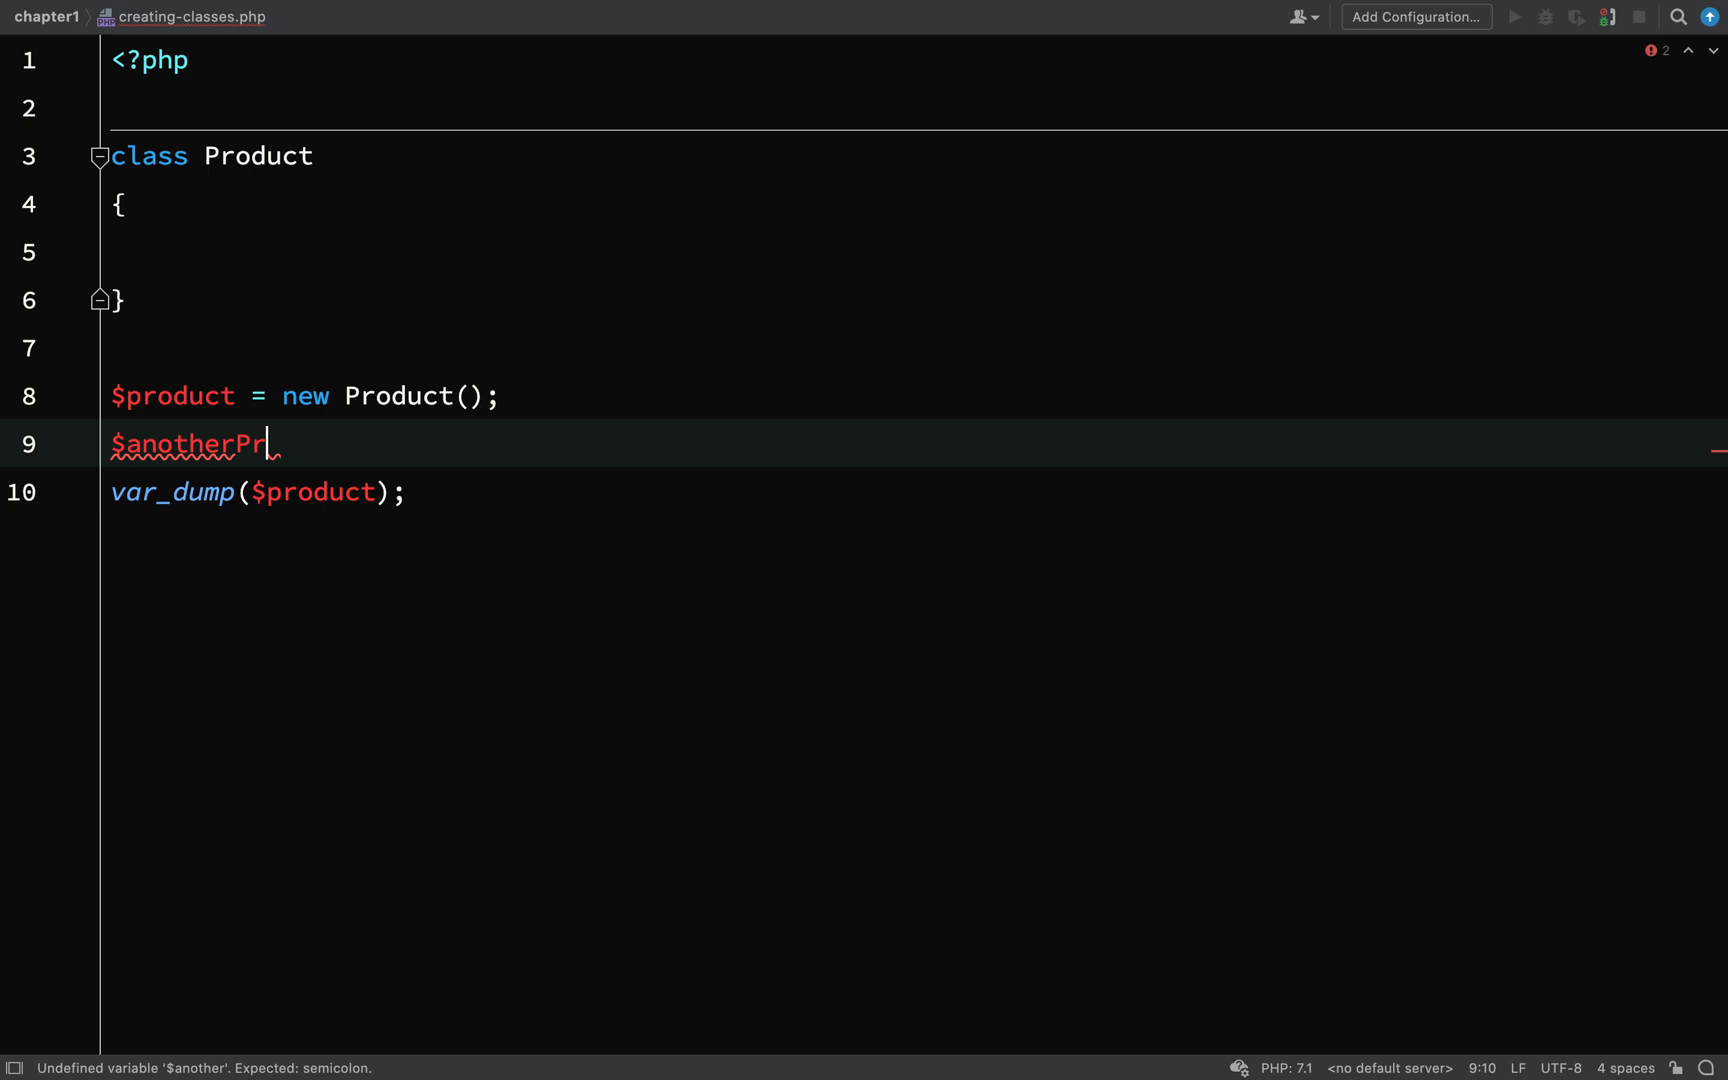
type("oduct =")
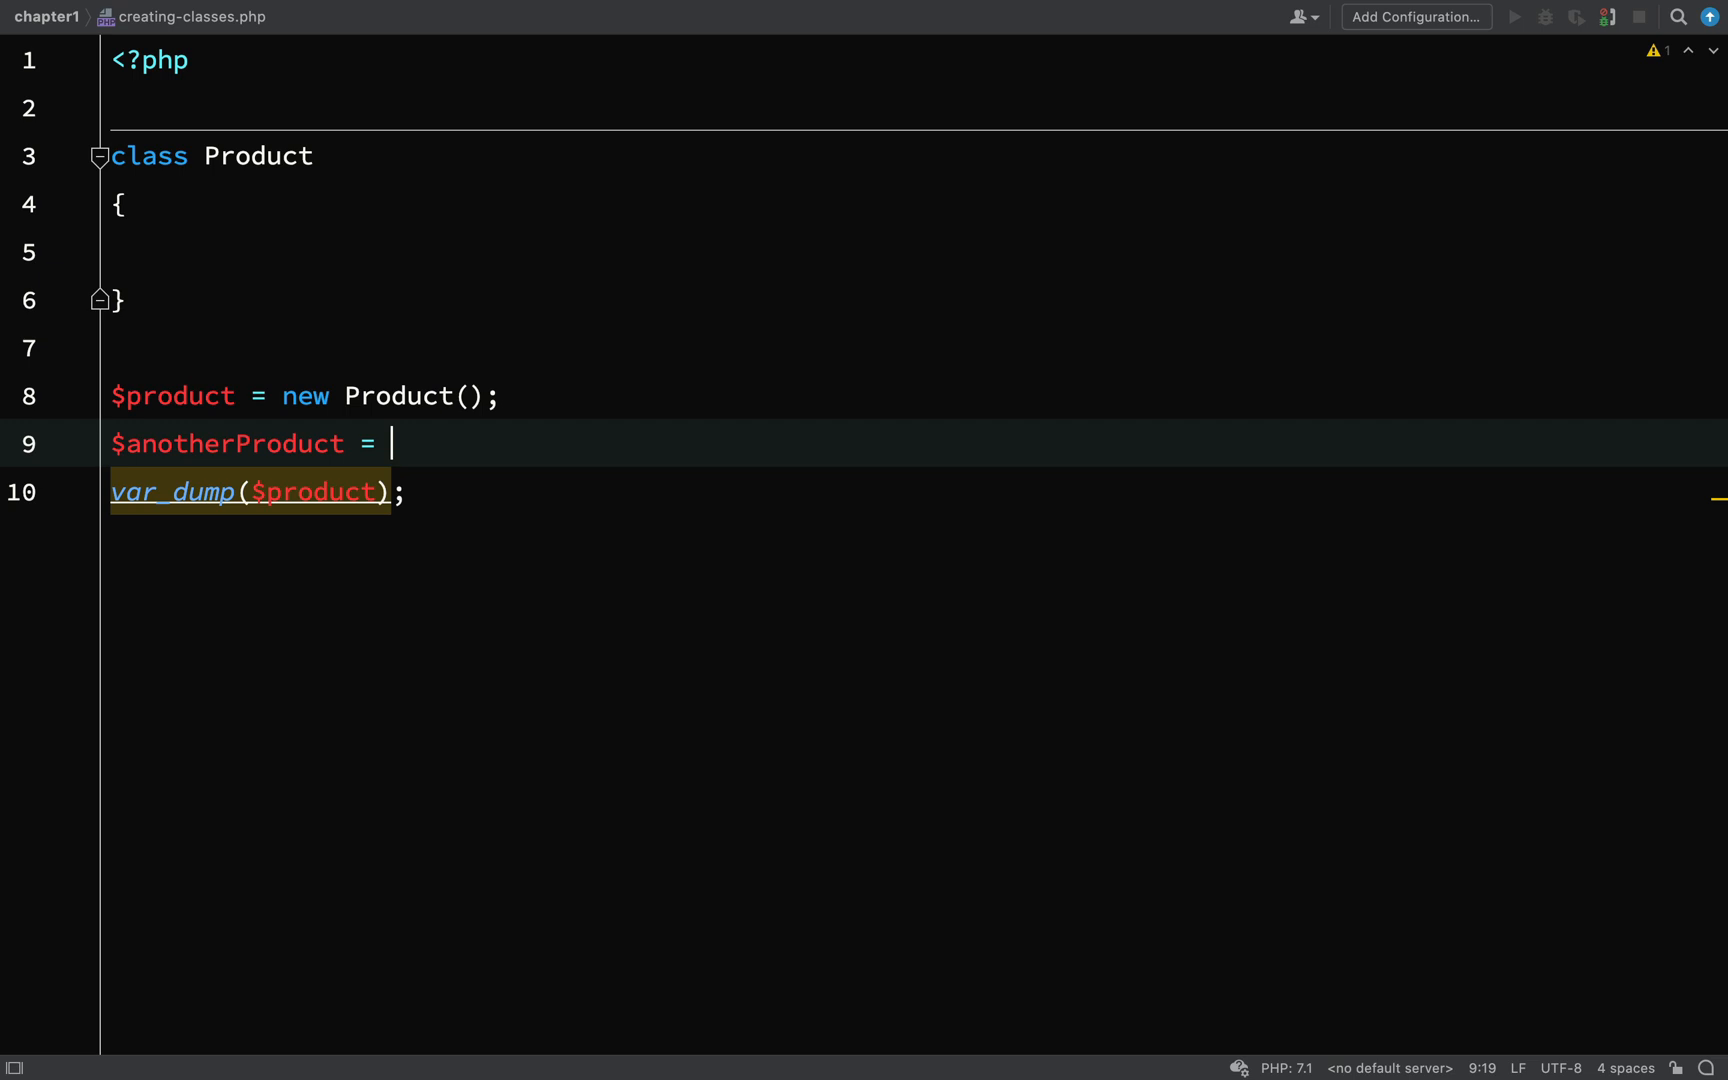
type("new")
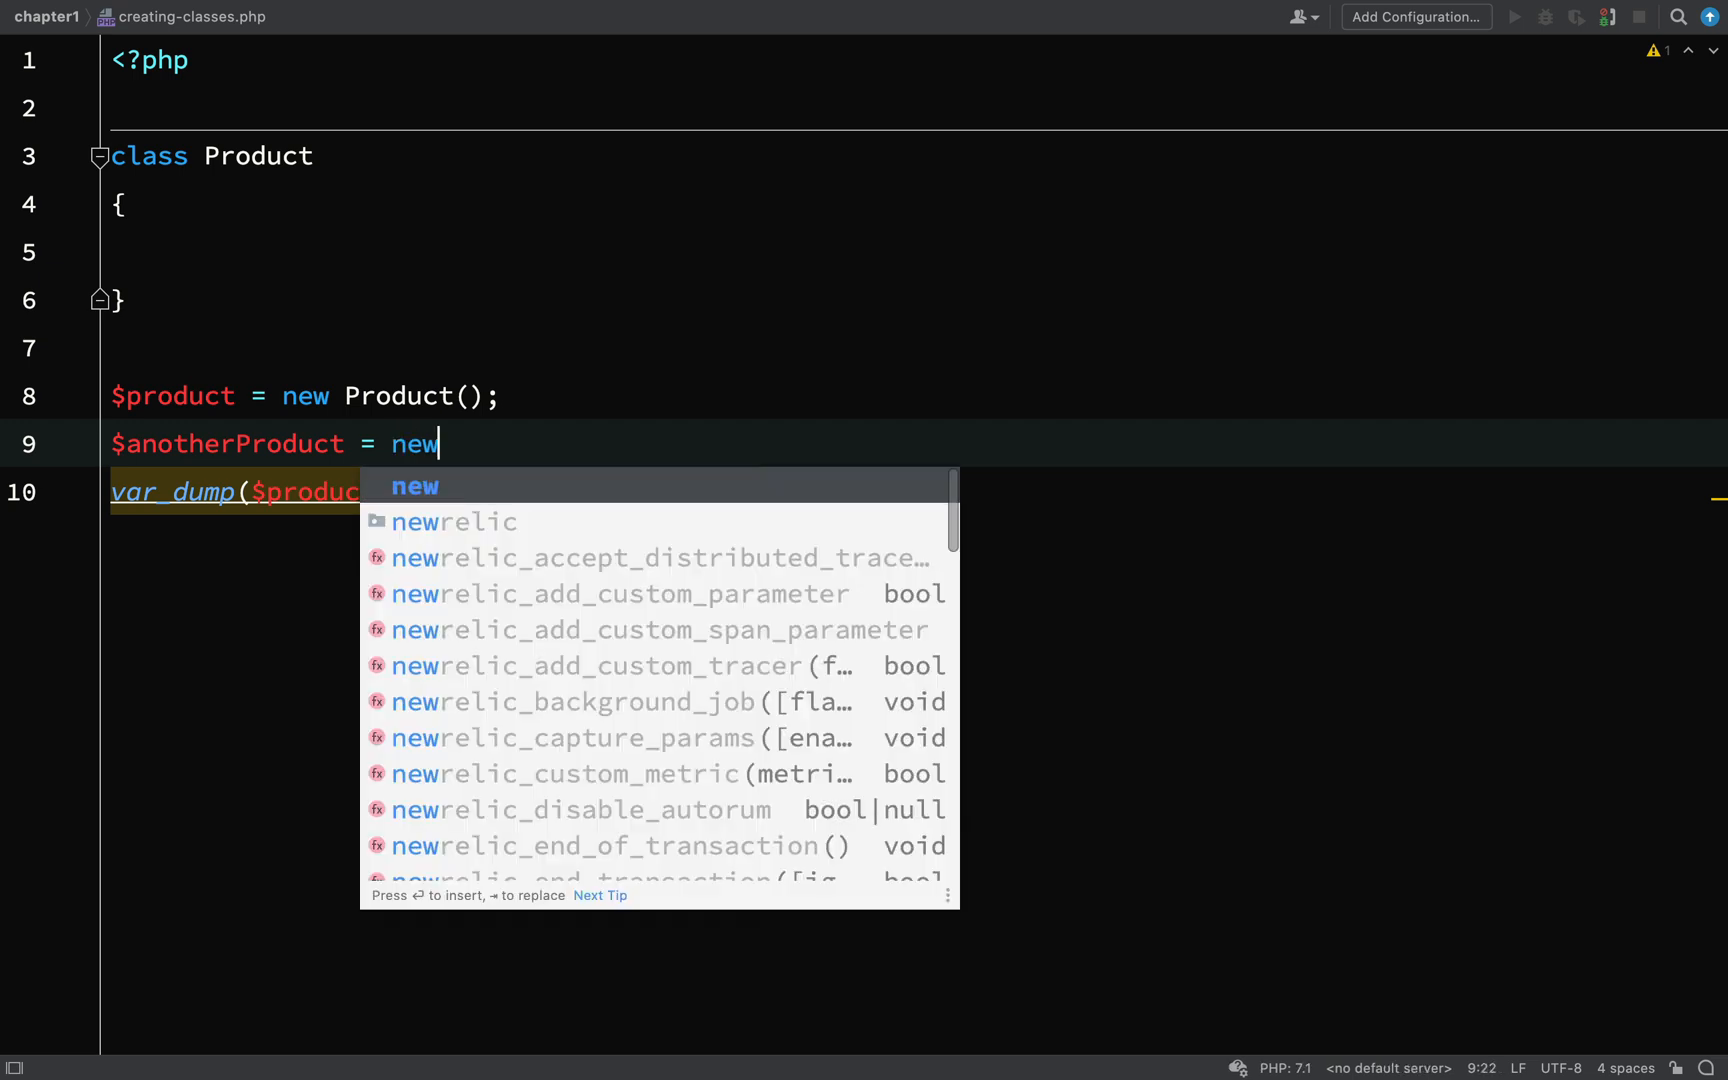
type("Product();")
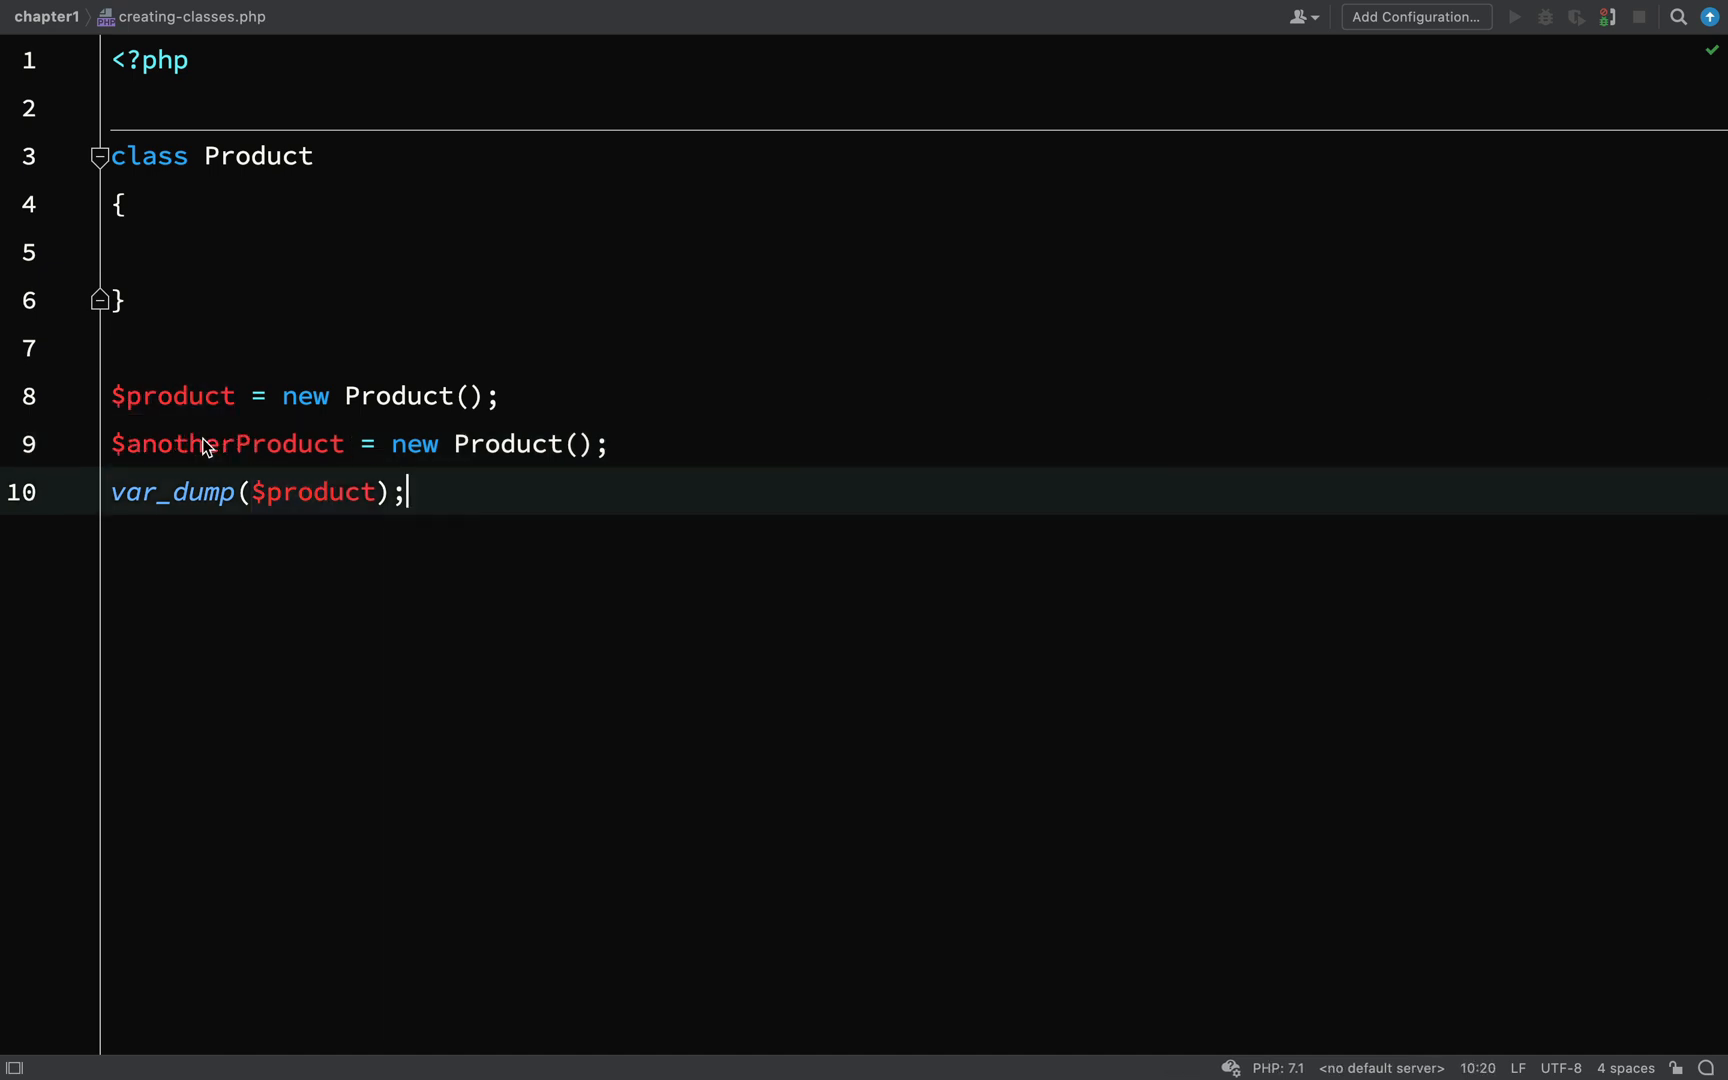
type("var_dump($product);")
type("php creating-classes.php")
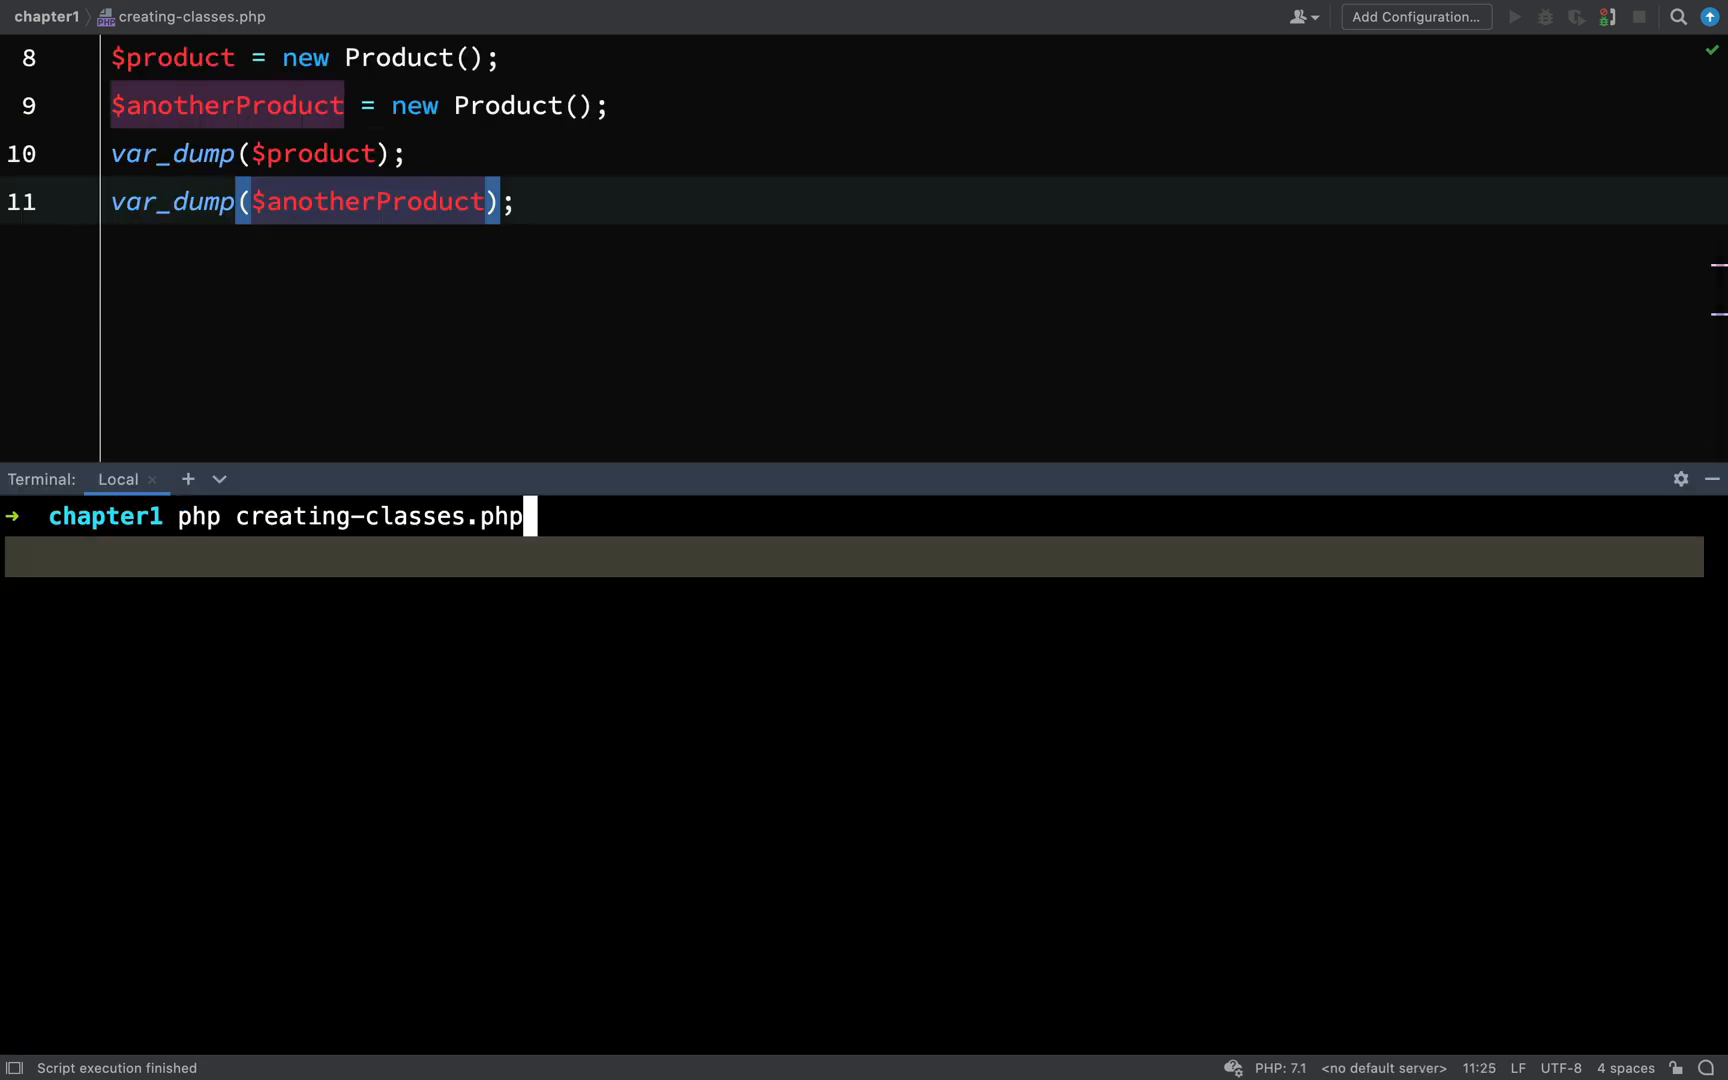
Run the script, printing two empty Product objects #1 and #2.
key("Enter")
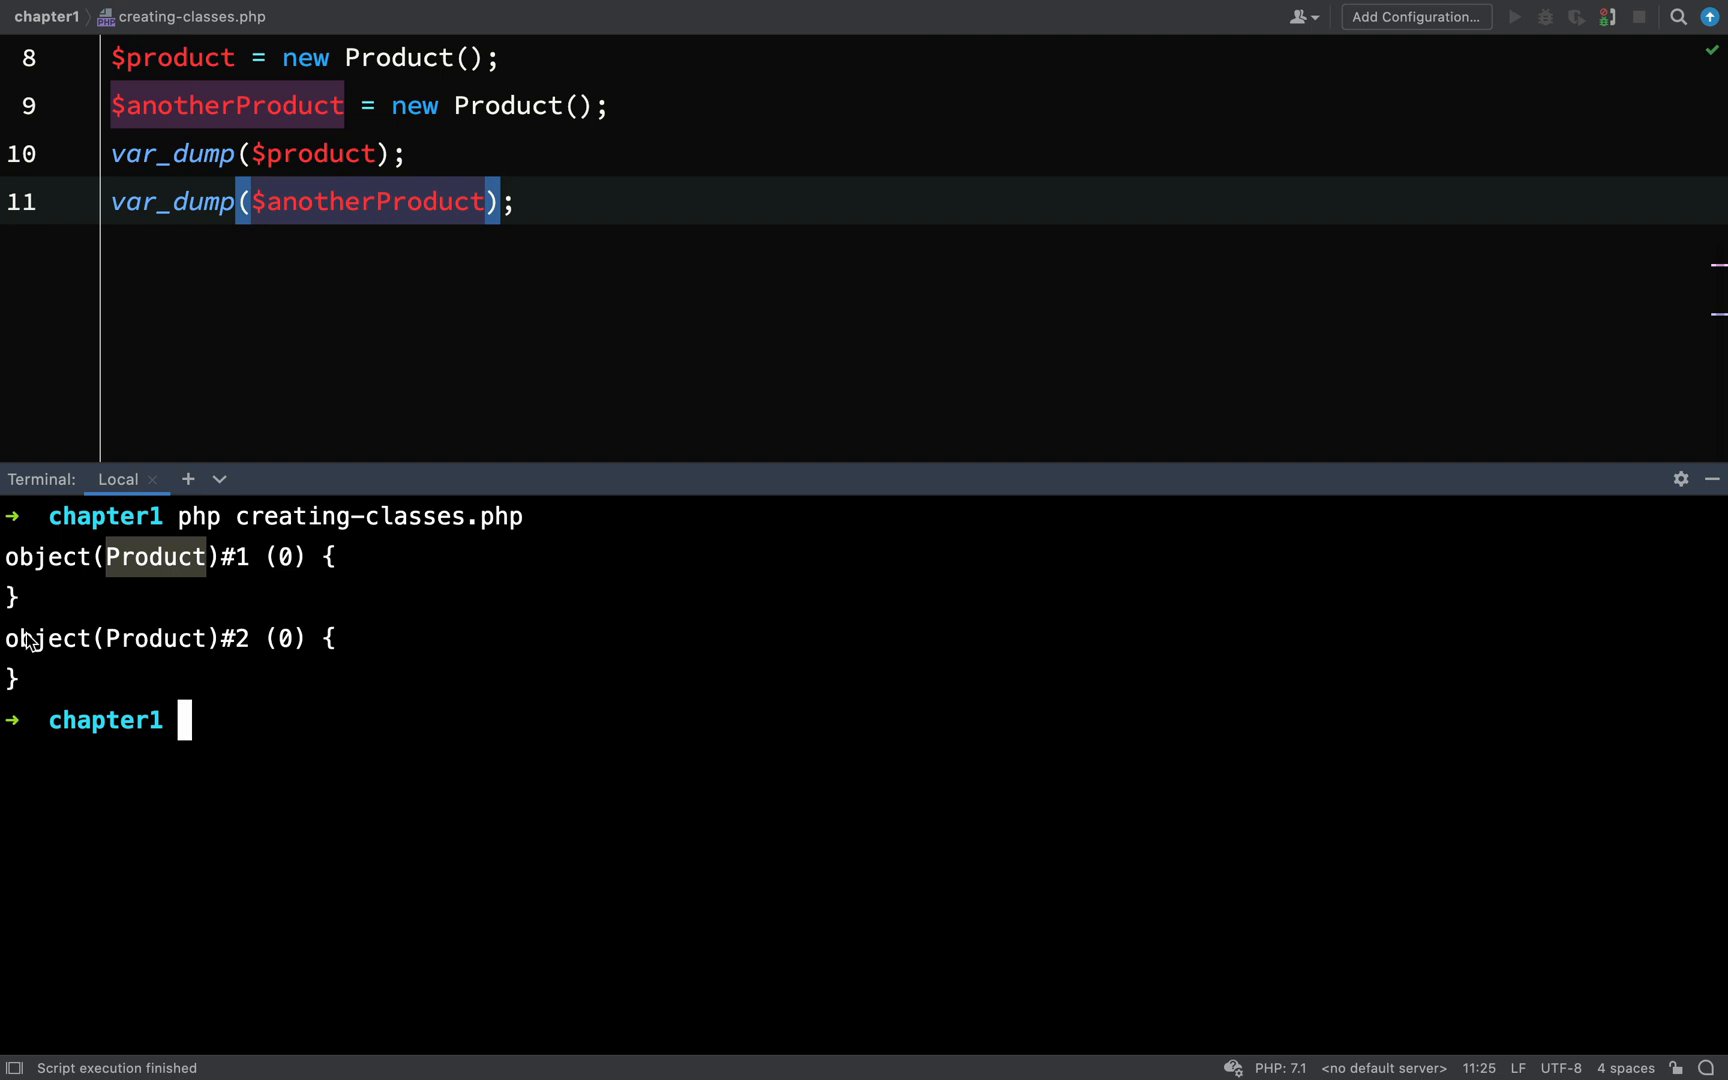
mouse_move(90, 654)
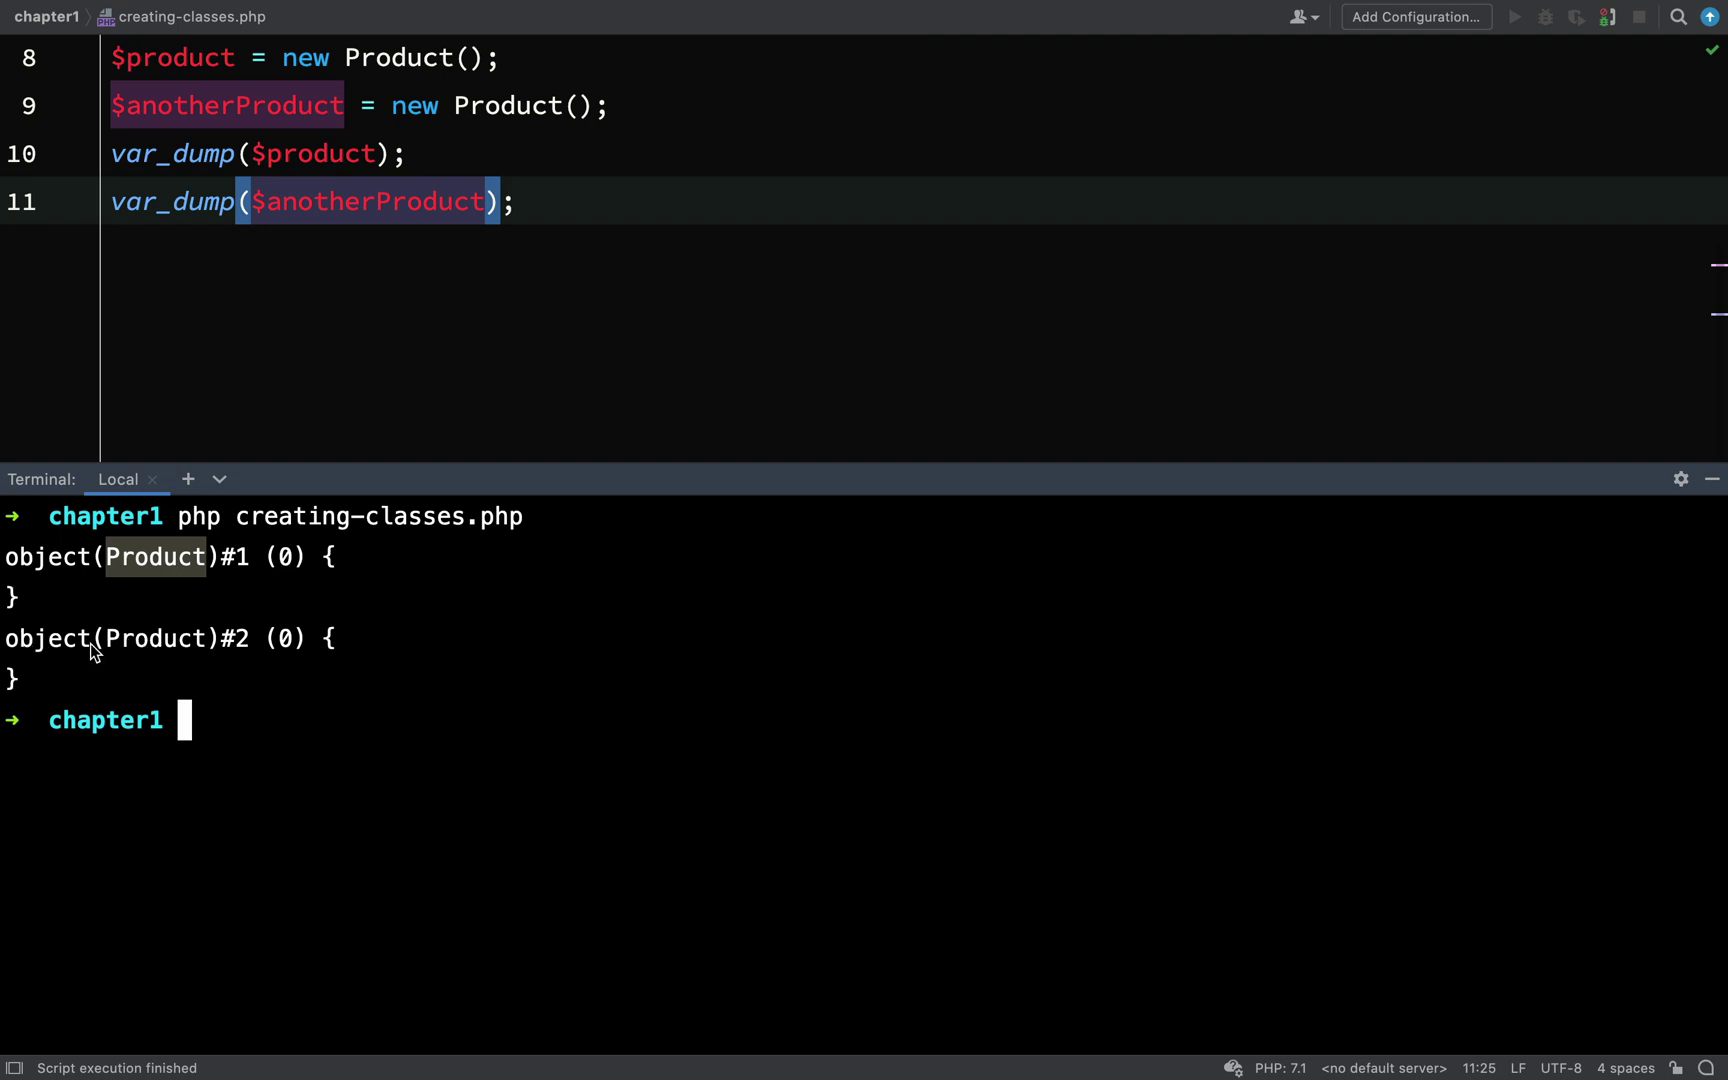